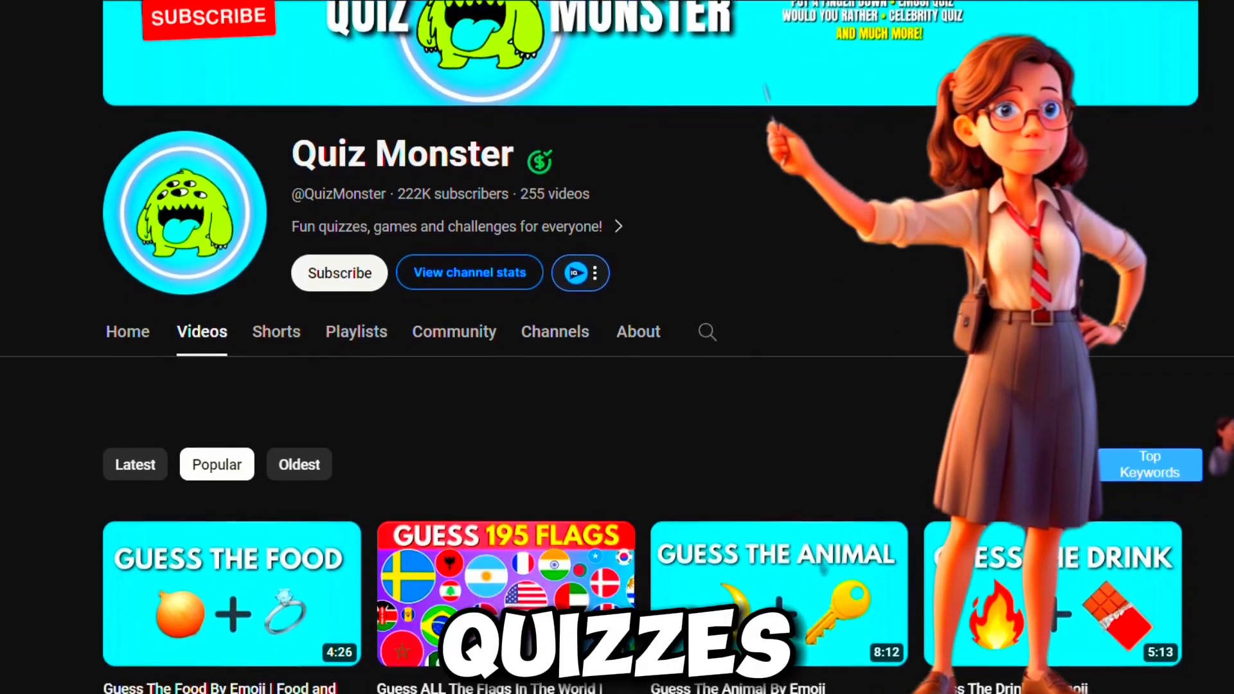
Step: Send ChatGPT the request for a 50 kids' movie table with two emojis each
{"action": "scroll", "scroll_direction": "down", "scroll_amount": 3}
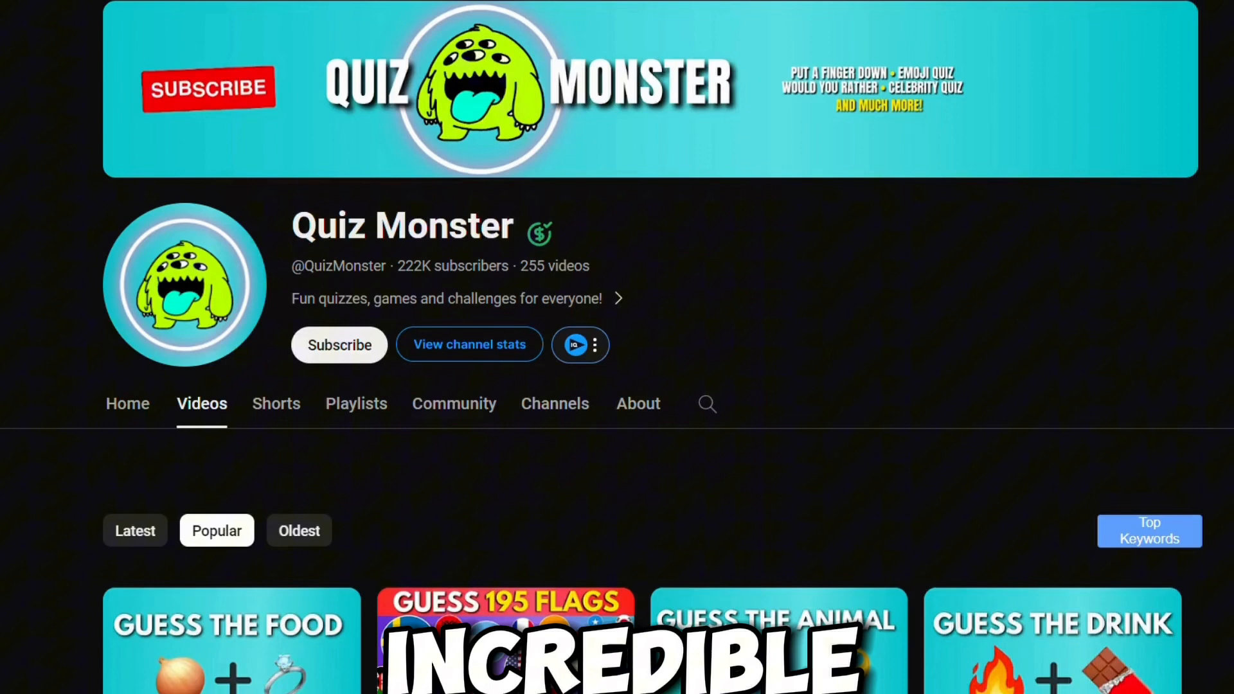
{"action": "scroll", "scroll_direction": "down", "scroll_amount": 3}
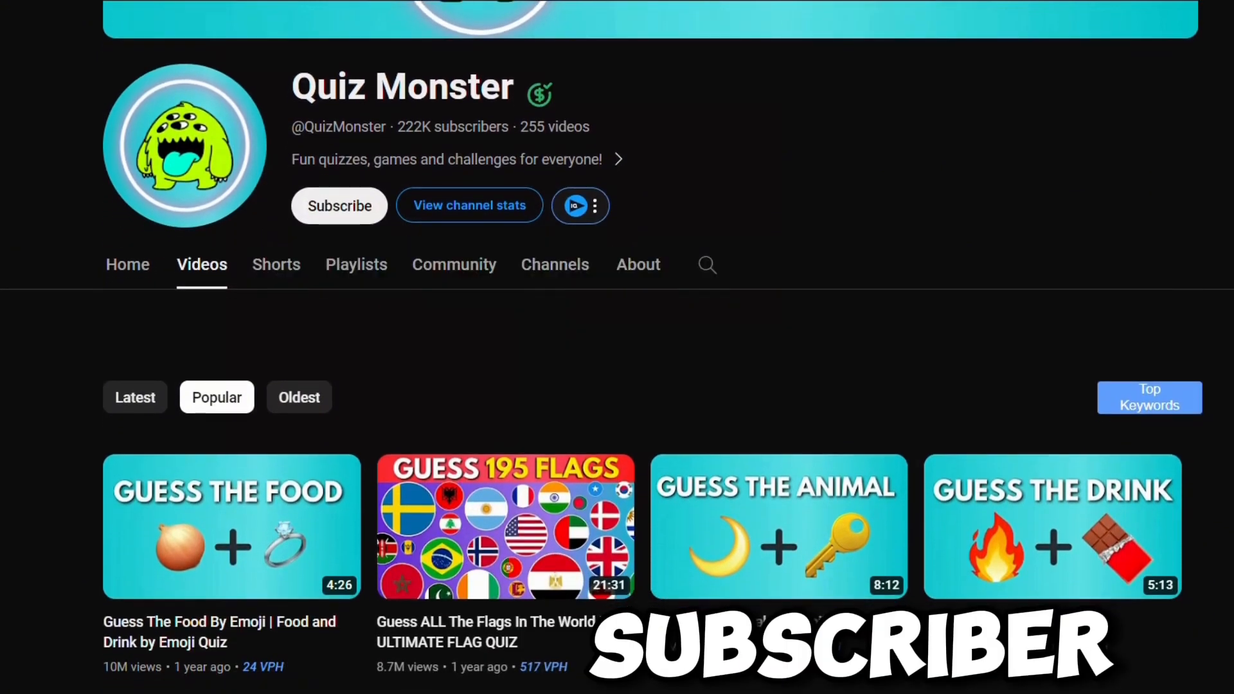
{"action": "scroll", "scroll_direction": "down", "scroll_amount": 3}
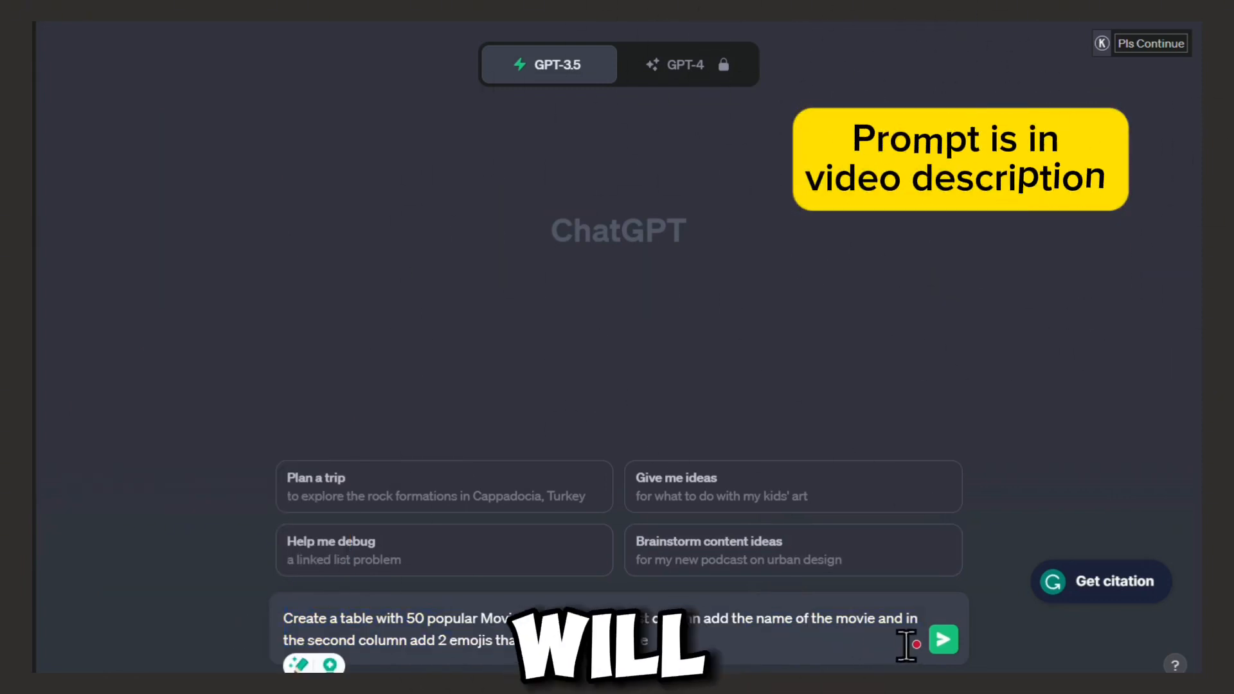
{"action": "left_click", "coordinate": [944, 640]}
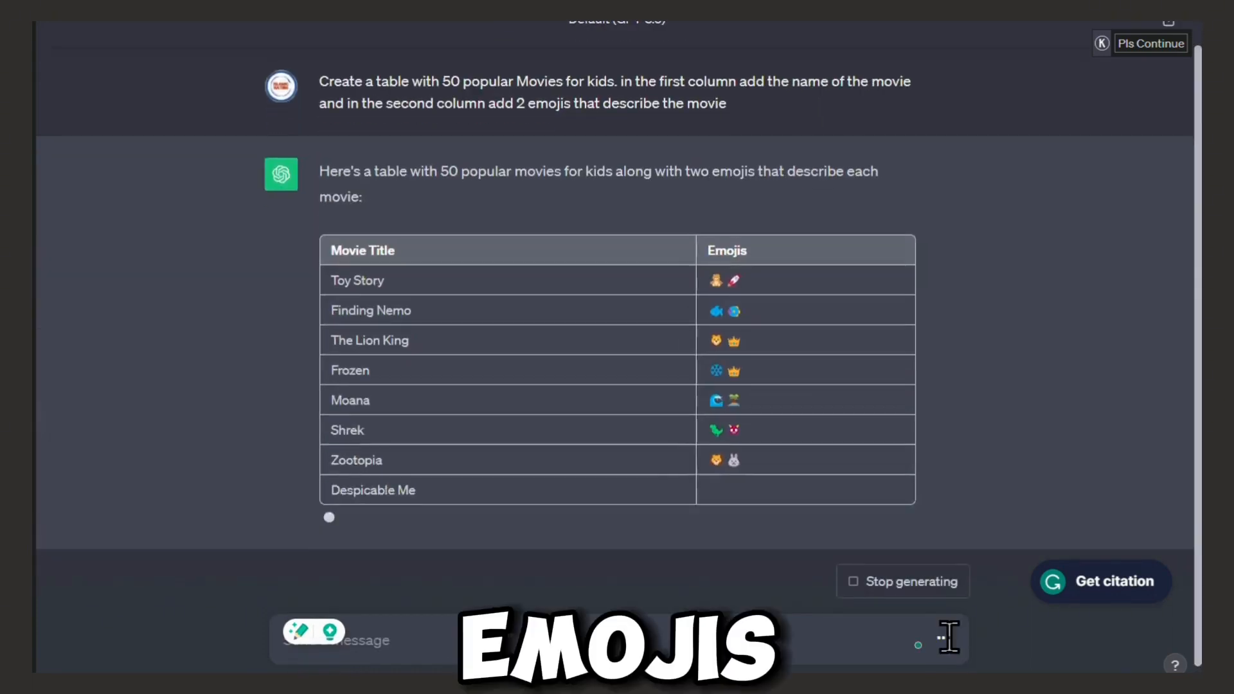
{"action": "scroll", "scroll_direction": "down", "scroll_amount": 3}
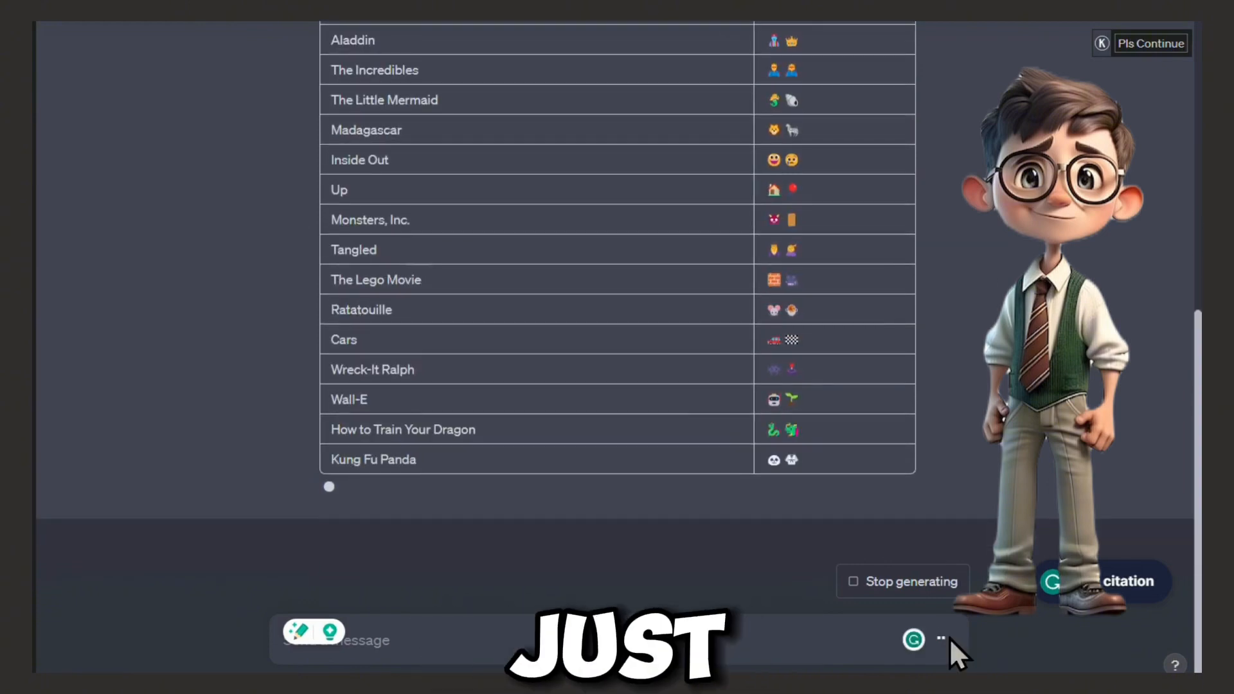
{"action": "scroll", "scroll_direction": "down", "scroll_amount": 3}
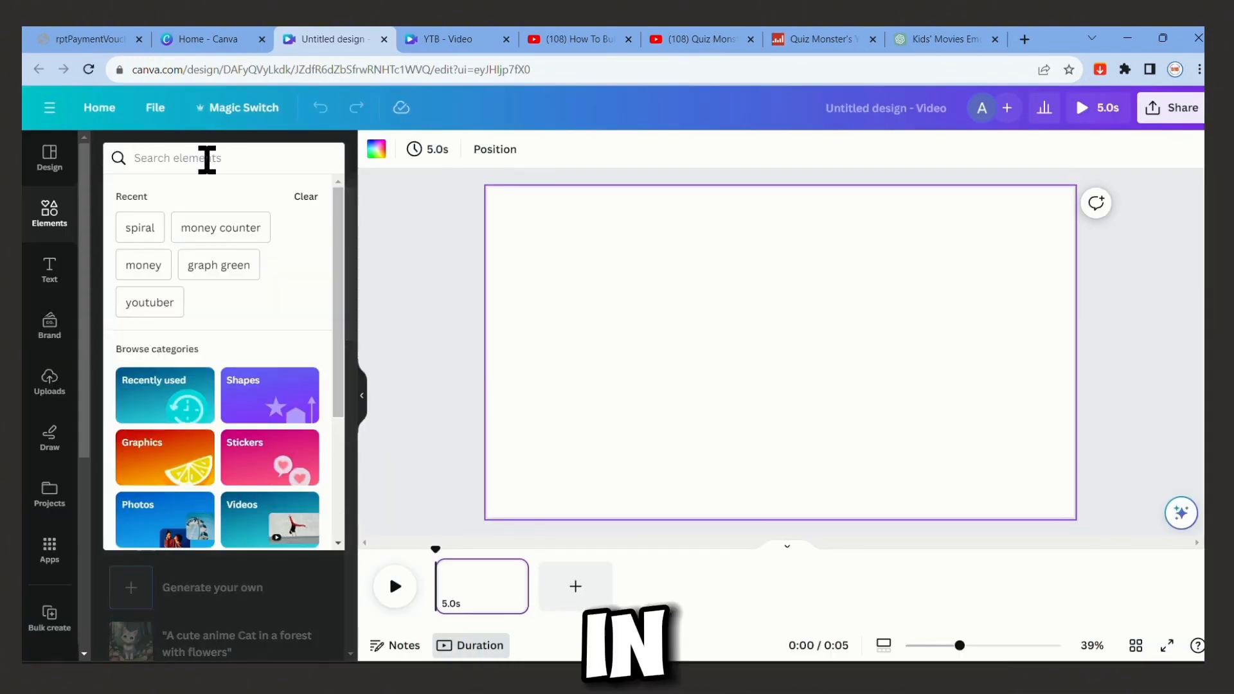
Step: Search elements for 'spiral' and make the orange sunburst video the page background
{"action": "type", "text": "spiral"}
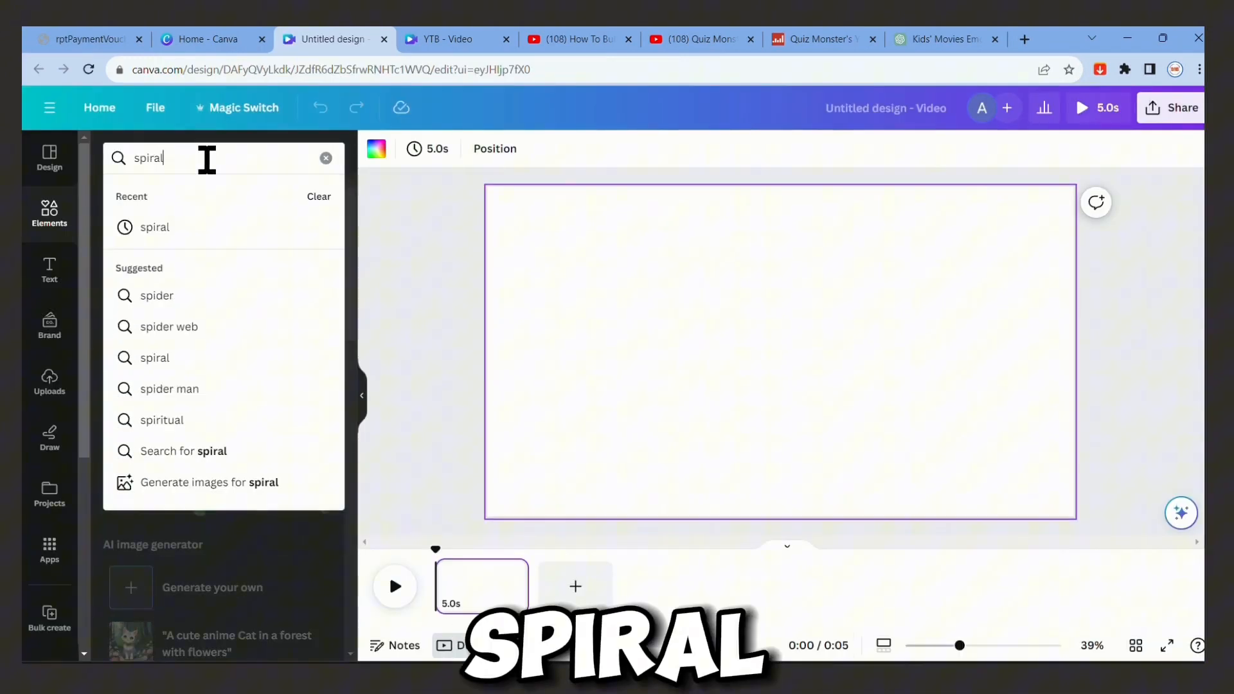
{"action": "key", "text": "Enter"}
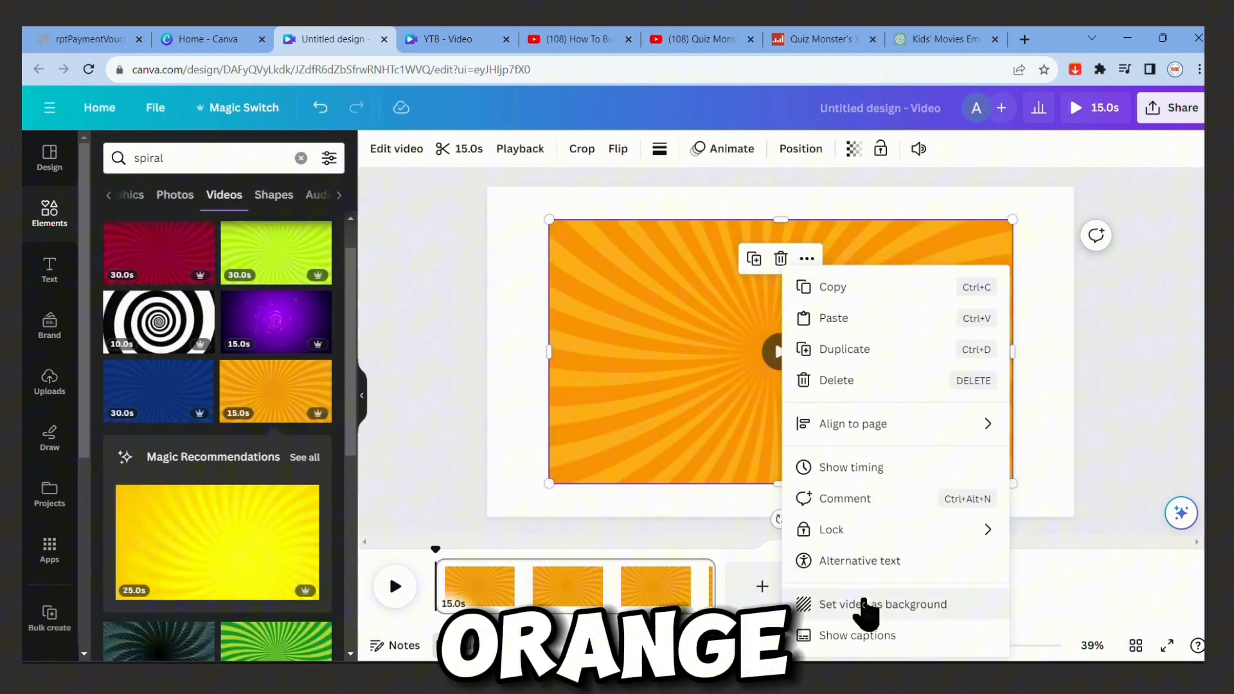
{"action": "left_click", "coordinate": [883, 604]}
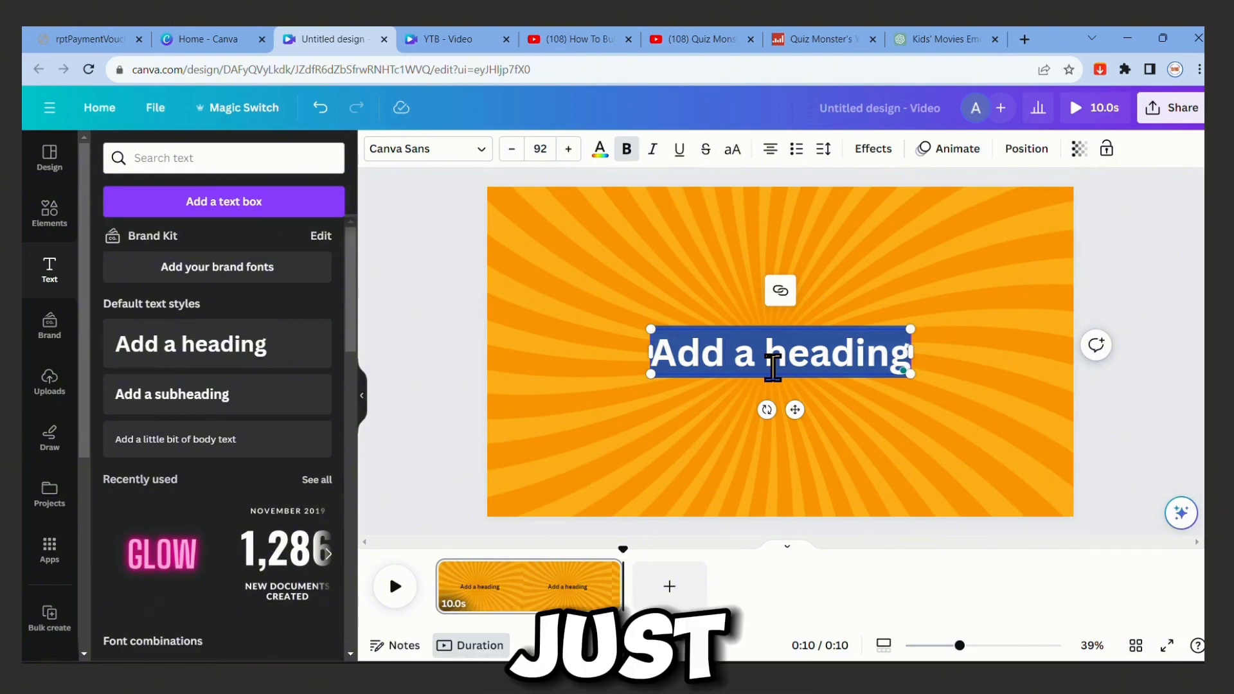
Step: Type the 'Guess The Movie' title and set it in the Intro Rust font
{"action": "type", "text": "Guess The Movie"}
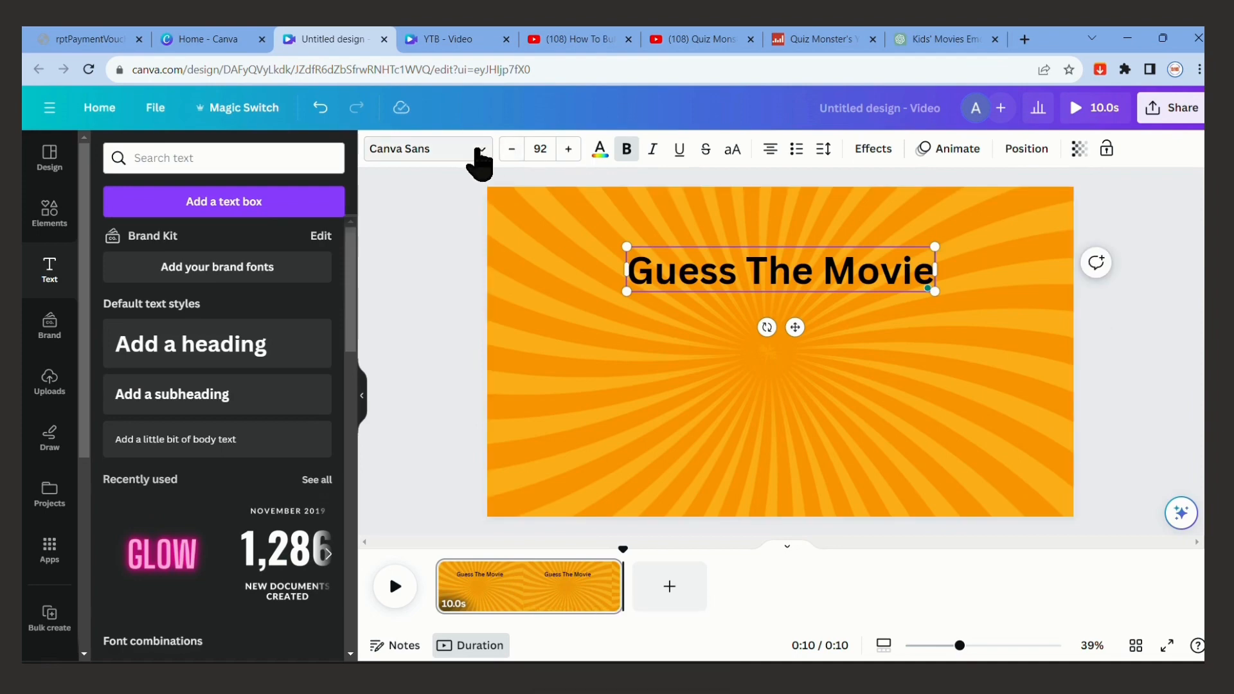
{"action": "left_click", "coordinate": [428, 148]}
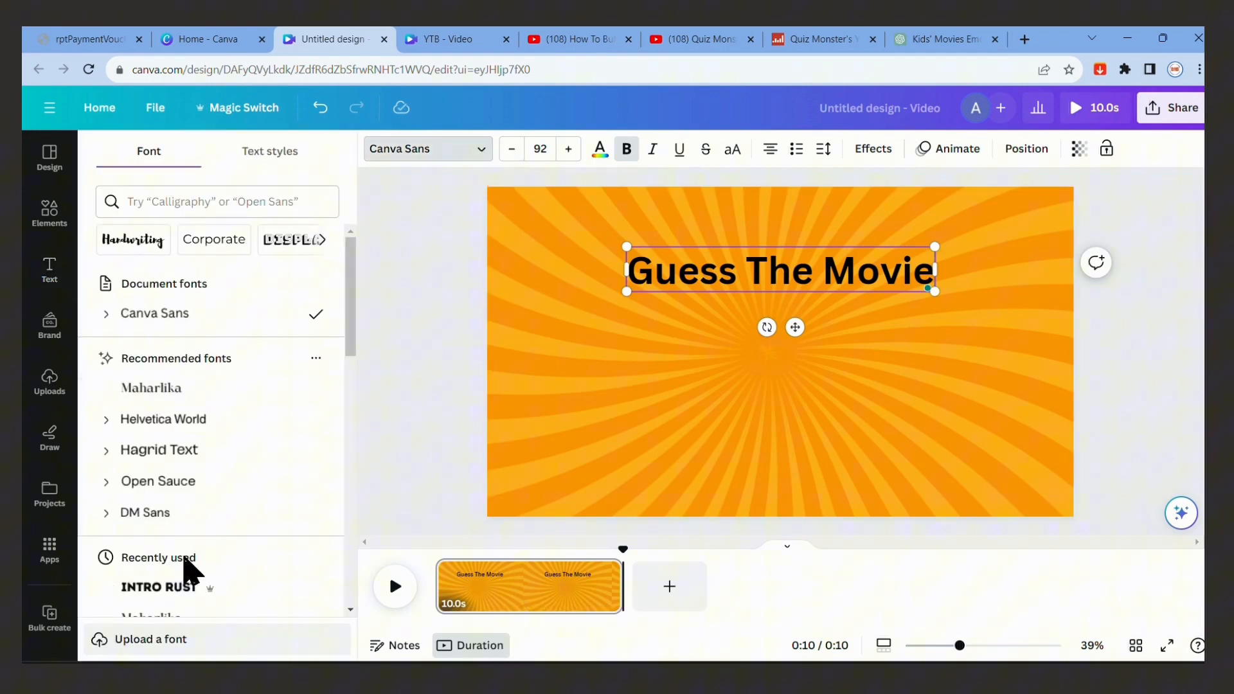
{"action": "left_click", "coordinate": [159, 588]}
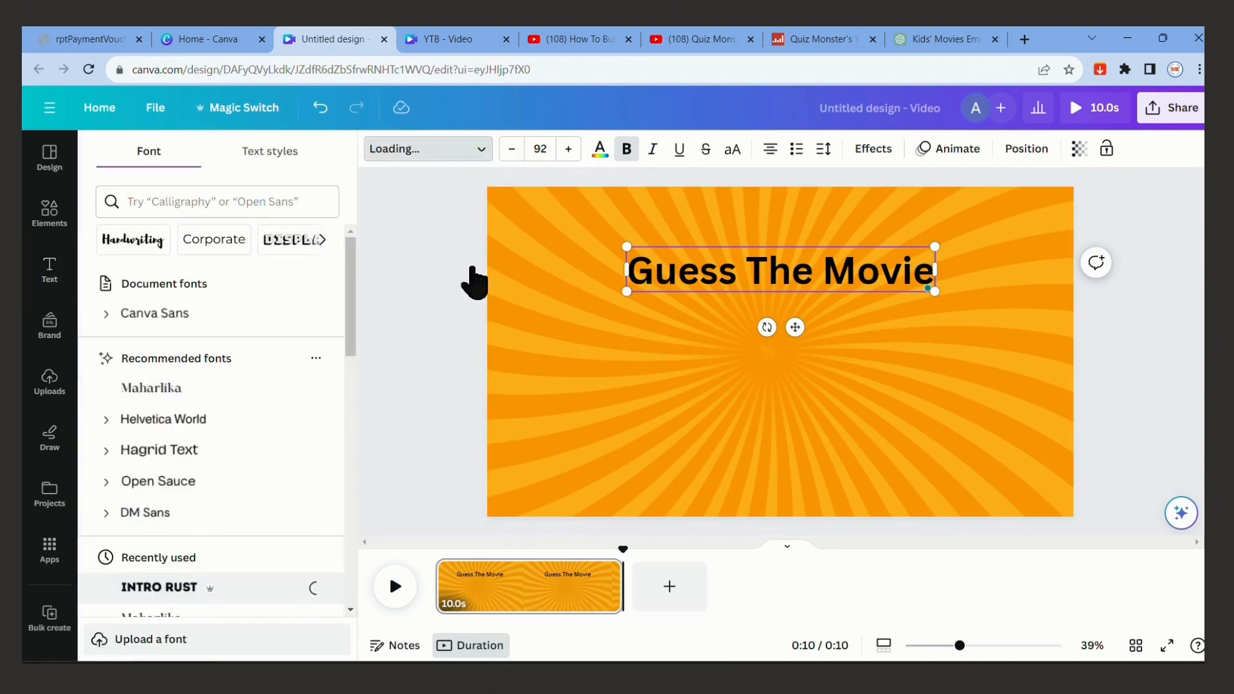
{"action": "left_click", "coordinate": [158, 587]}
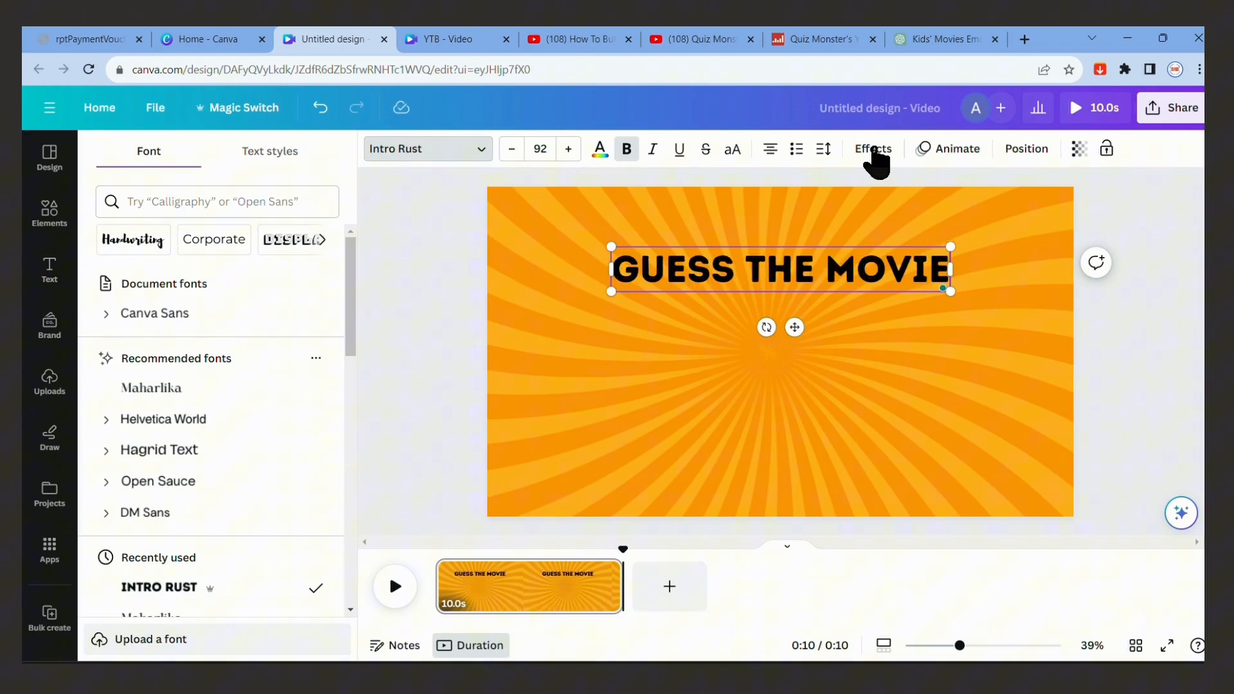
Step: Give the title a red background effect and add a second heading below it
{"action": "left_click", "coordinate": [873, 148]}
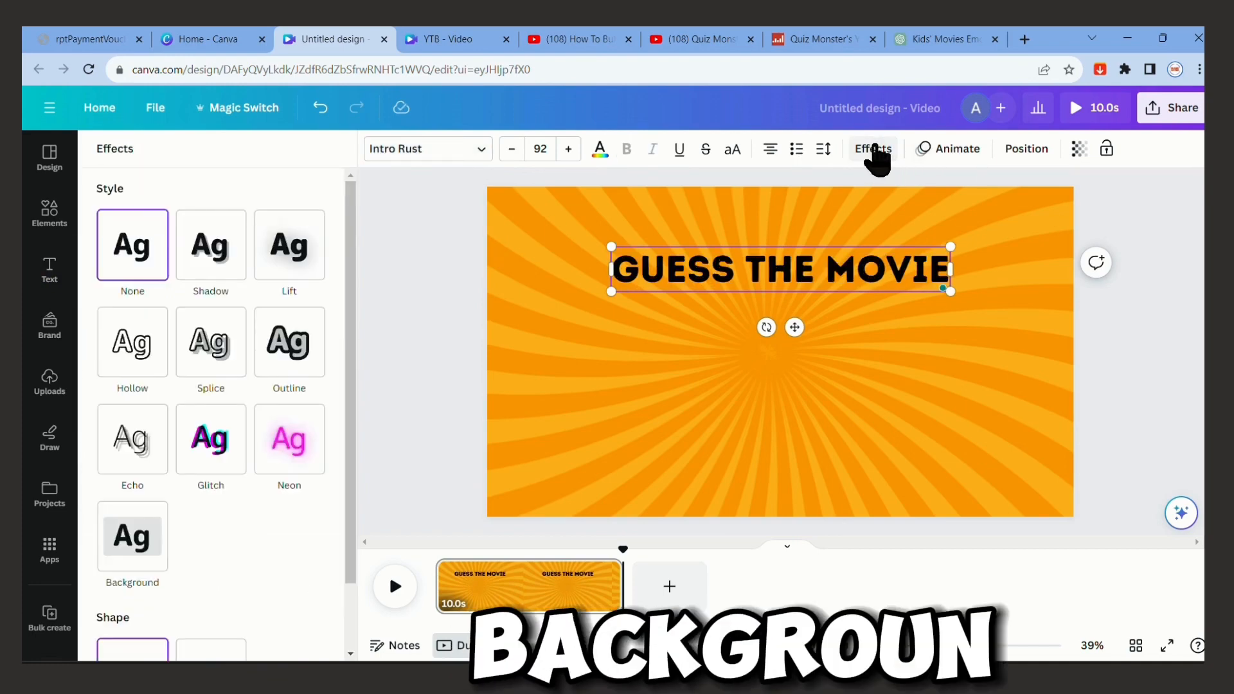
{"action": "left_click", "coordinate": [132, 536]}
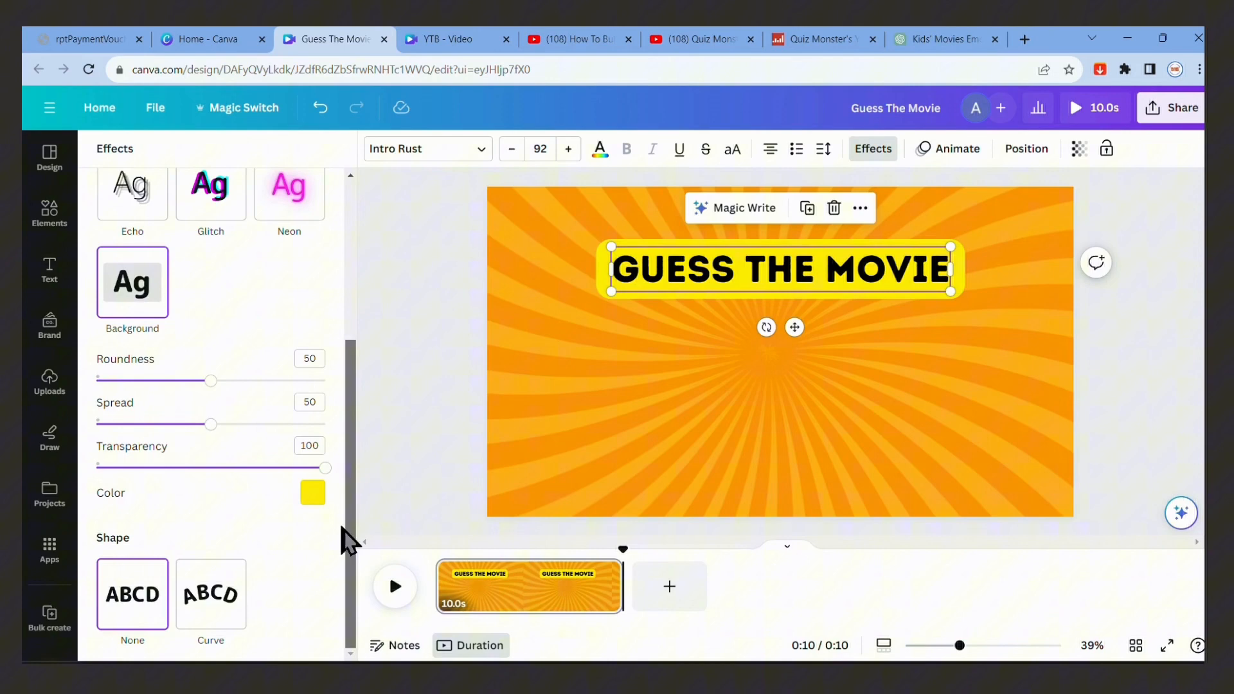
{"action": "left_click", "coordinate": [313, 493]}
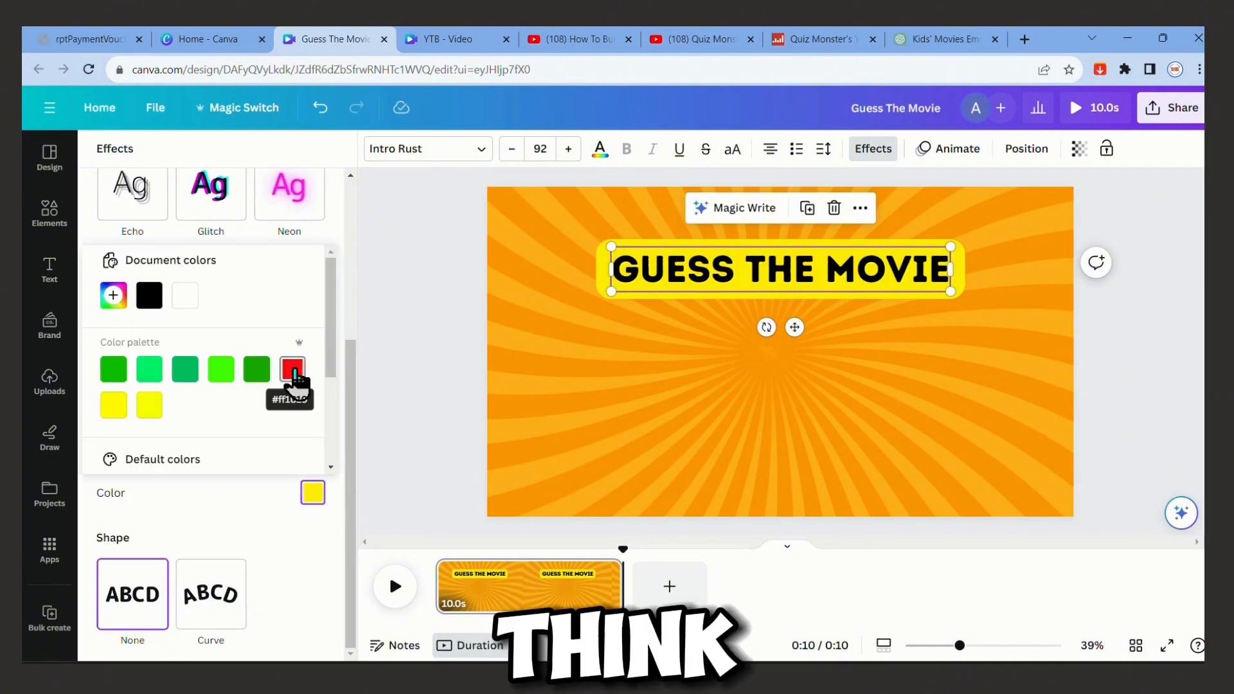
{"action": "left_click", "coordinate": [293, 369]}
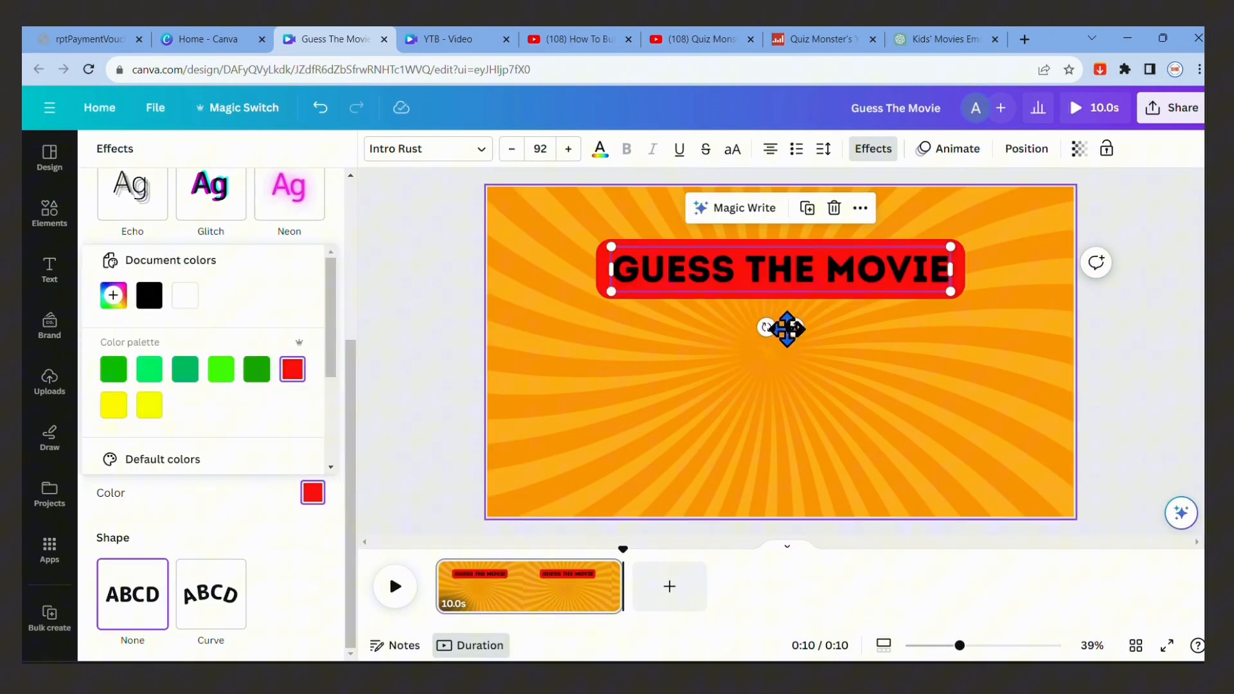
{"action": "left_click", "coordinate": [217, 344]}
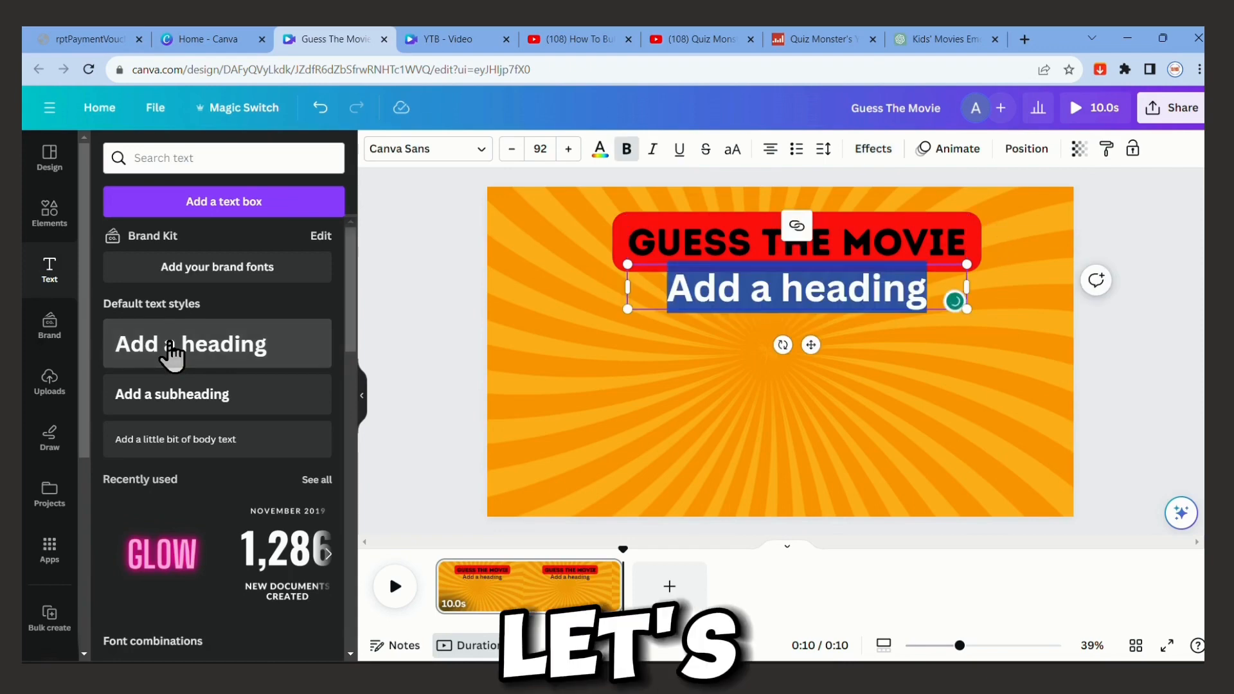
Step: Copy the teddy bear plus rocket emojis and the TOY STORY title from ChatGPT
{"action": "left_click", "coordinate": [942, 39]}
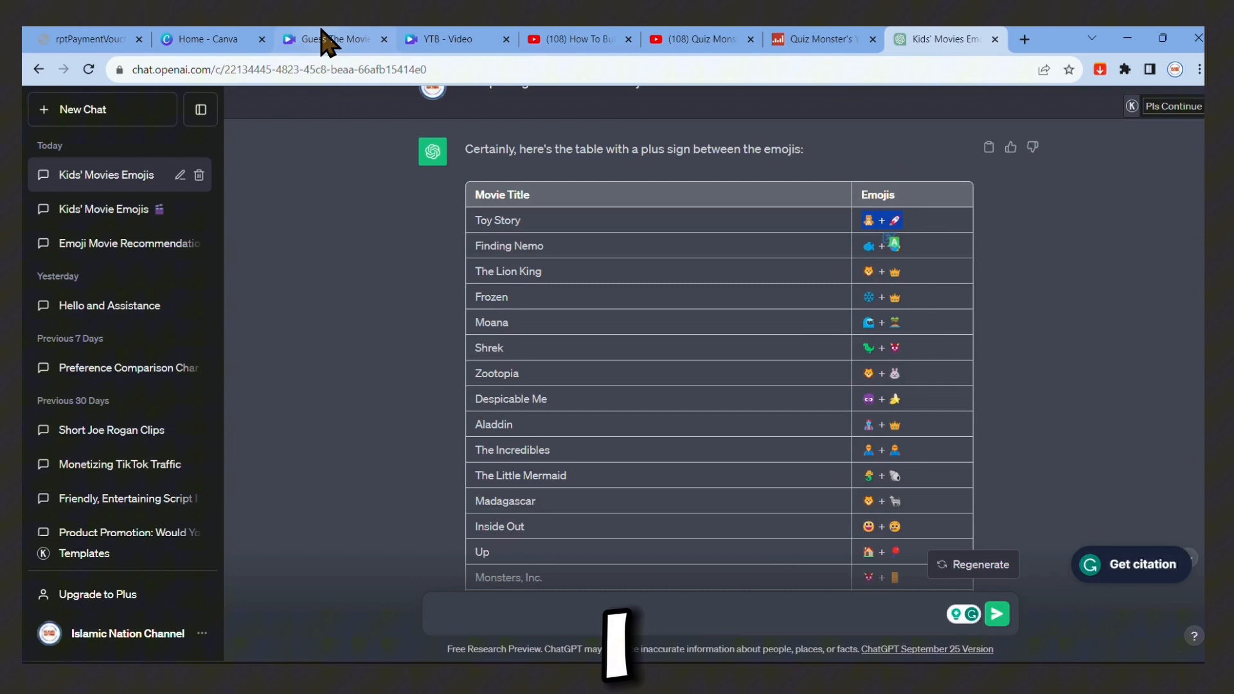
{"action": "left_click", "coordinate": [330, 39]}
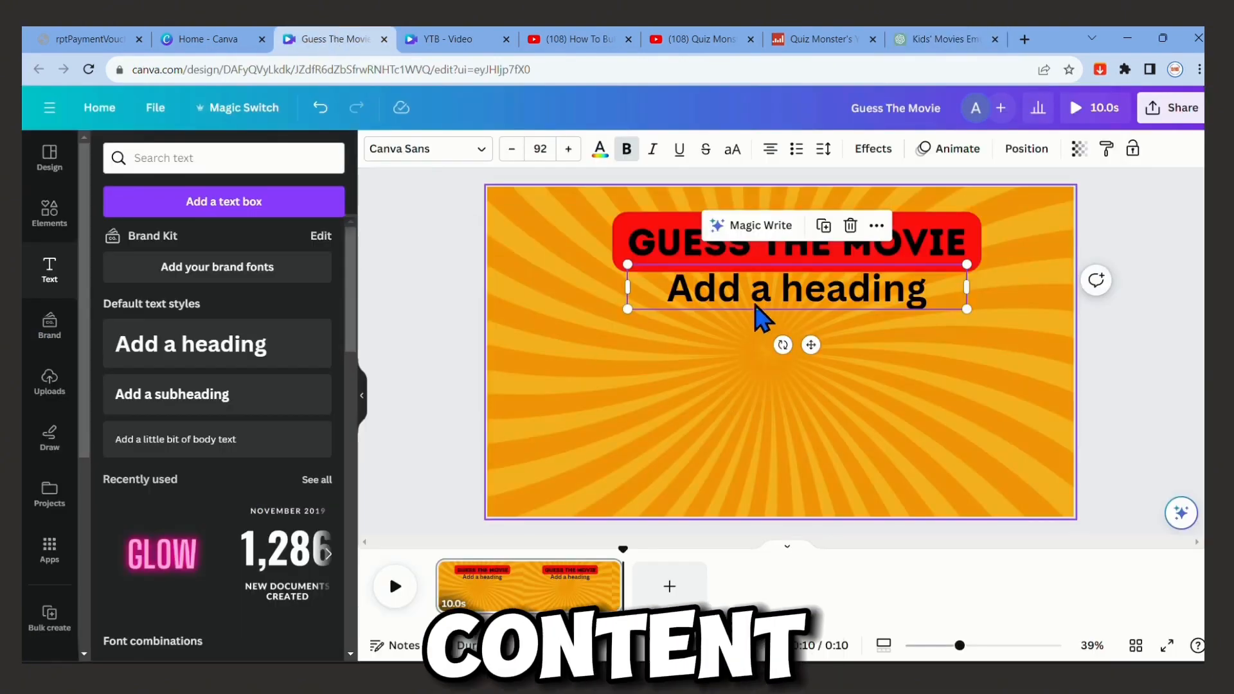
{"action": "double_click", "coordinate": [796, 290]}
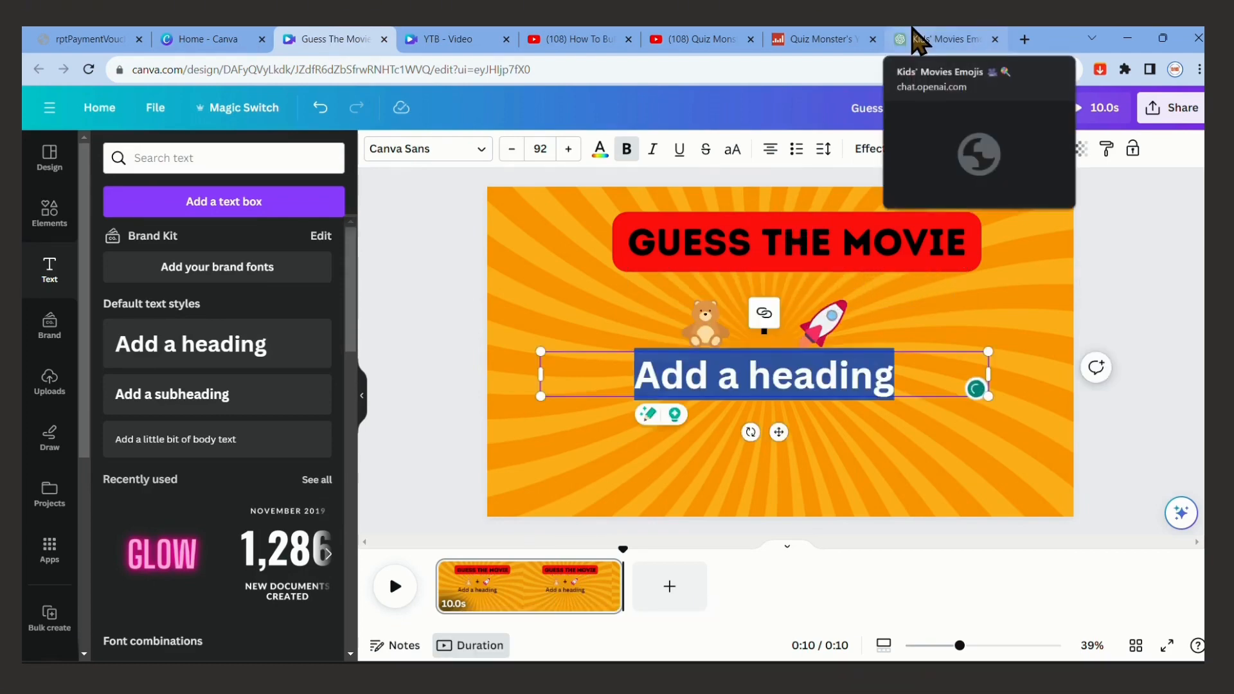
{"action": "left_click", "coordinate": [946, 39]}
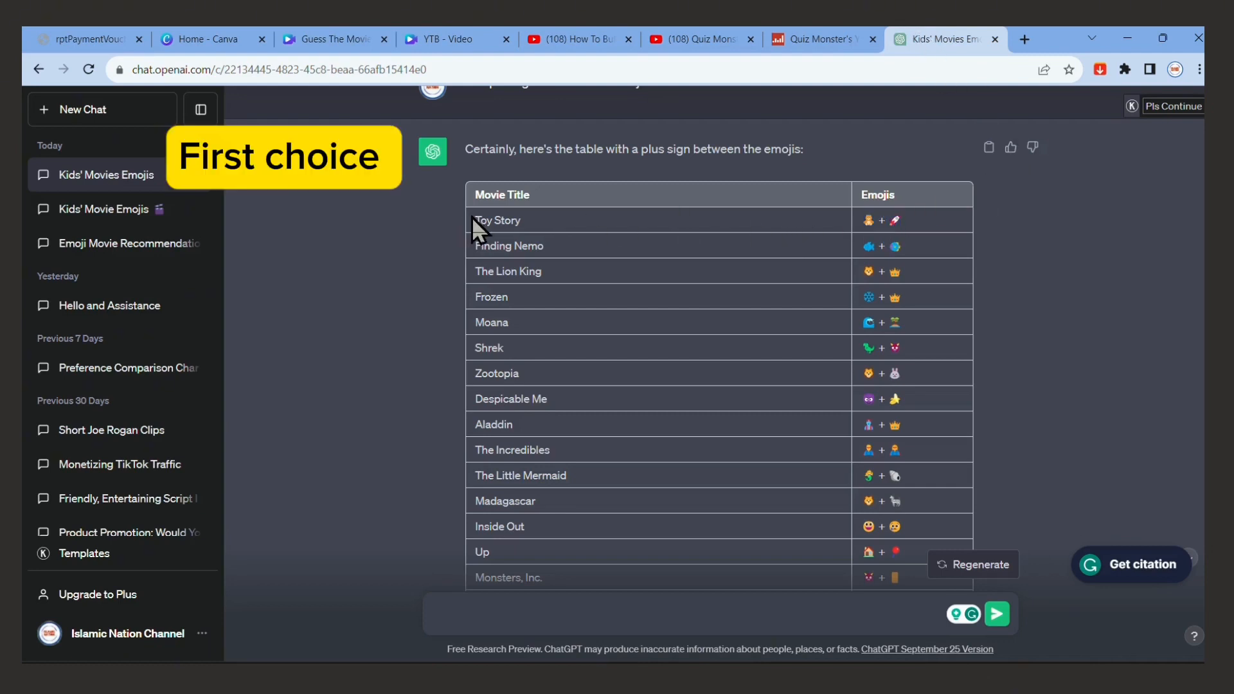
{"action": "double_click", "coordinate": [497, 220]}
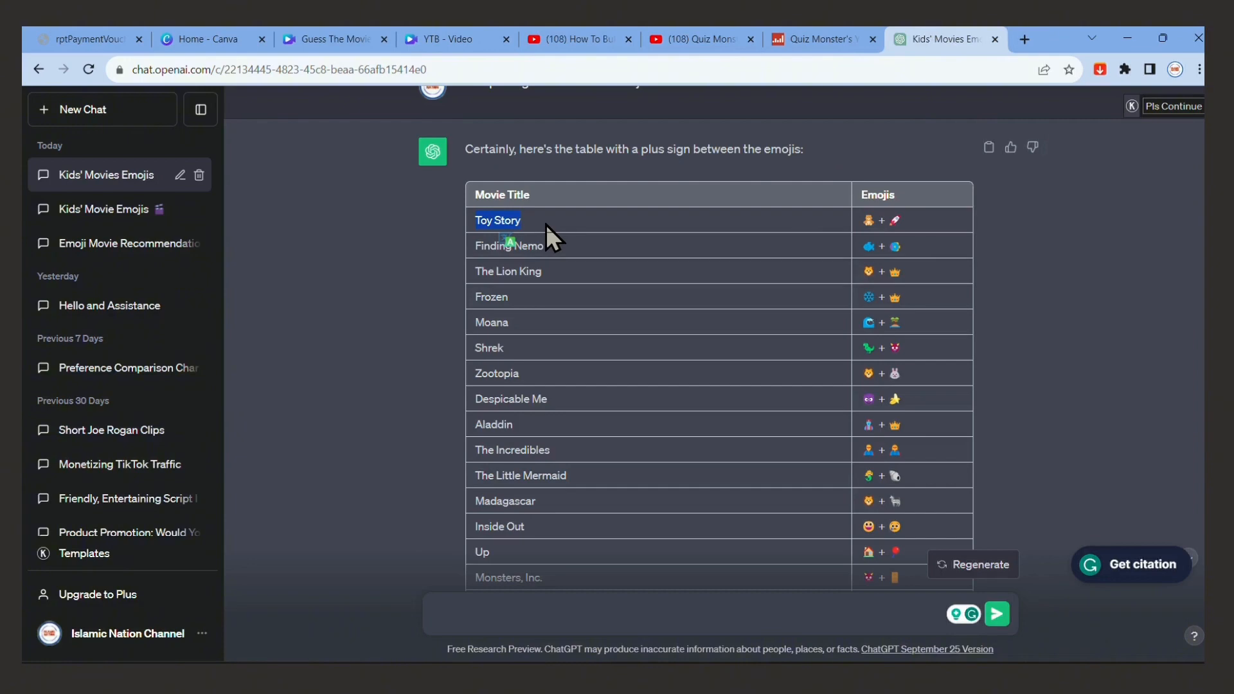
{"action": "mouse_move", "coordinate": [336, 40]}
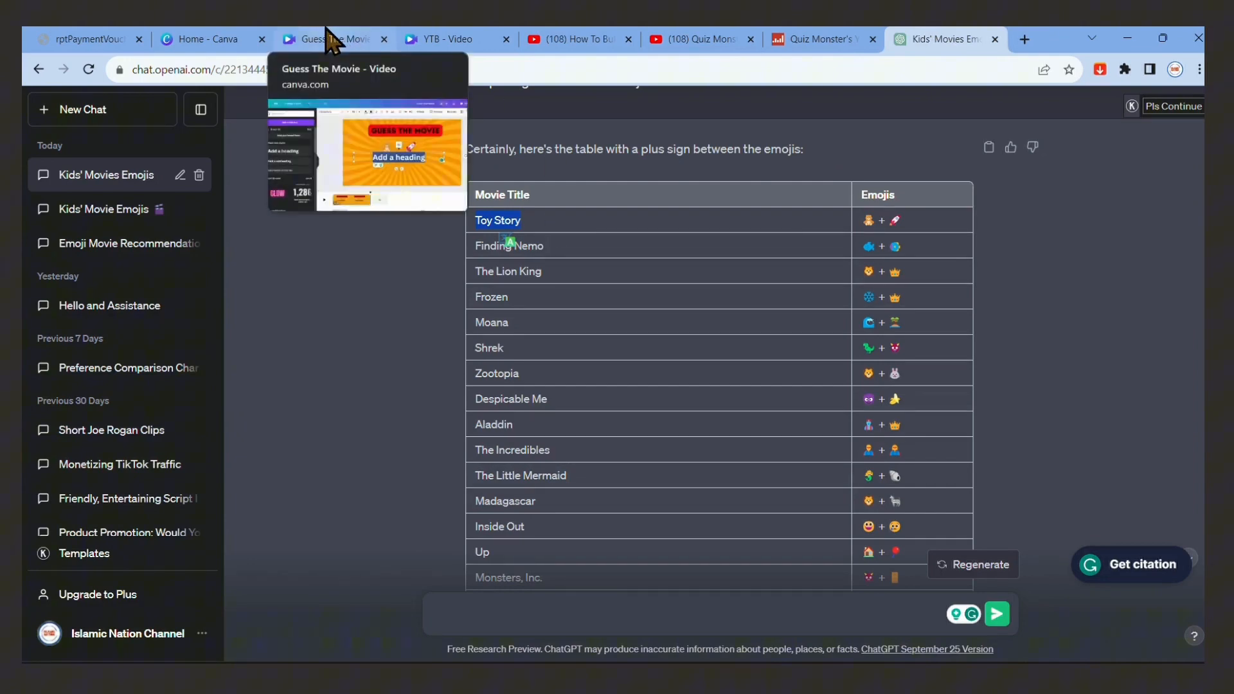
{"action": "left_click", "coordinate": [328, 39]}
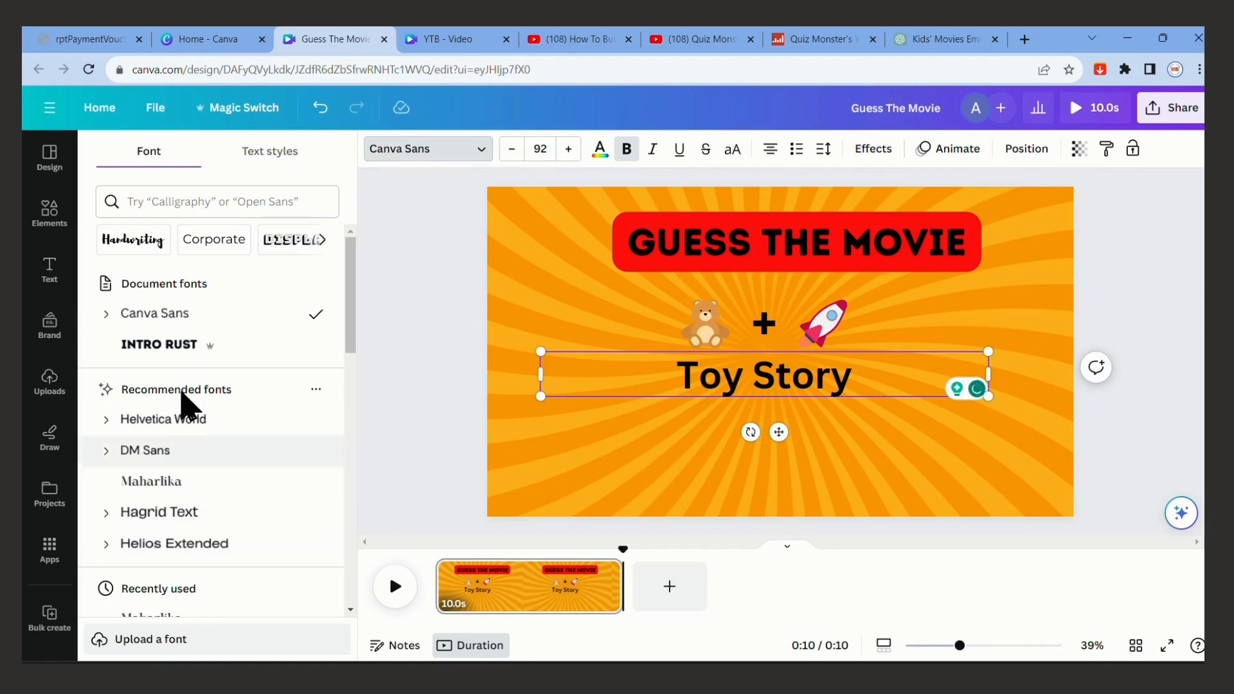
Step: Set TOY STORY in Intro Rust, move it lower, and add a yellow square
{"action": "left_click", "coordinate": [159, 344]}
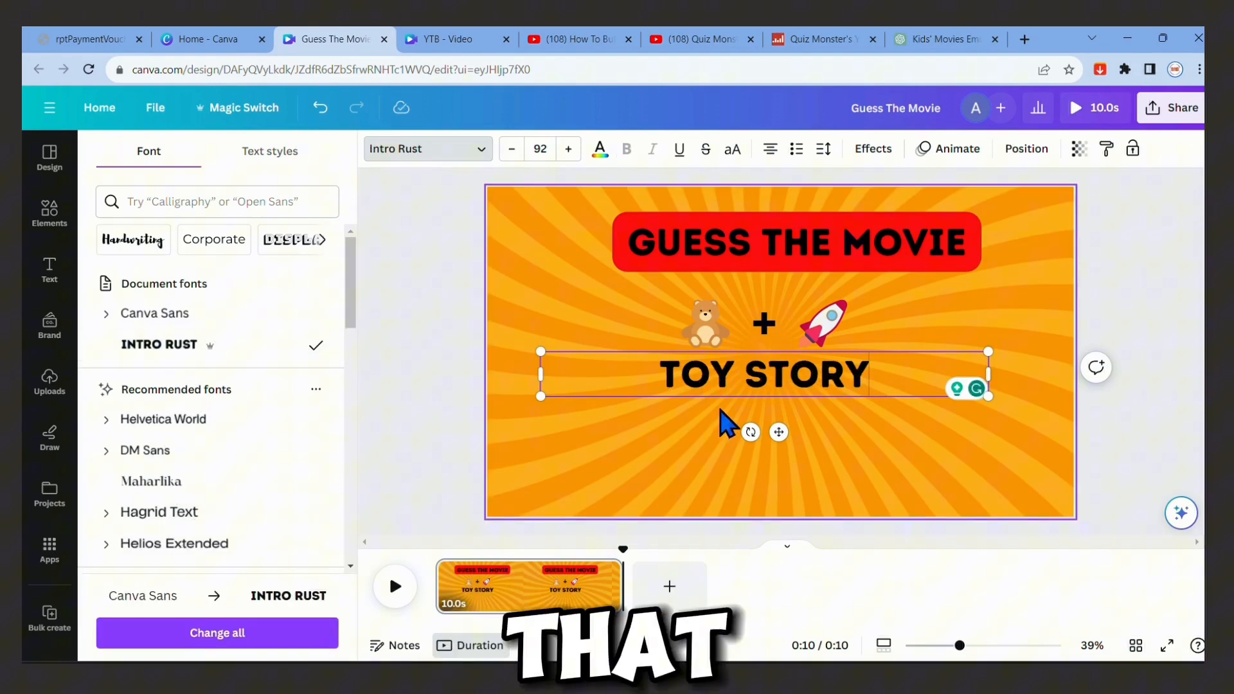
{"action": "left_click_drag", "start_coordinate": [540, 352], "coordinate": [518, 349]}
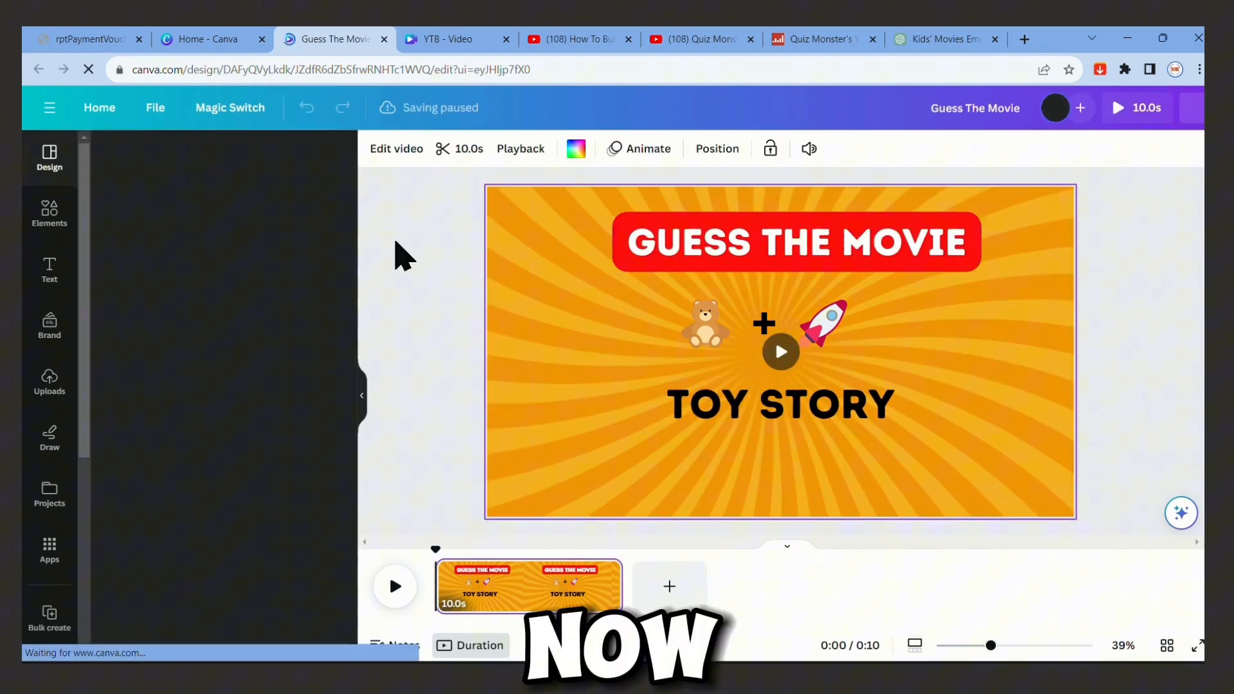
{"action": "left_click", "coordinate": [48, 158]}
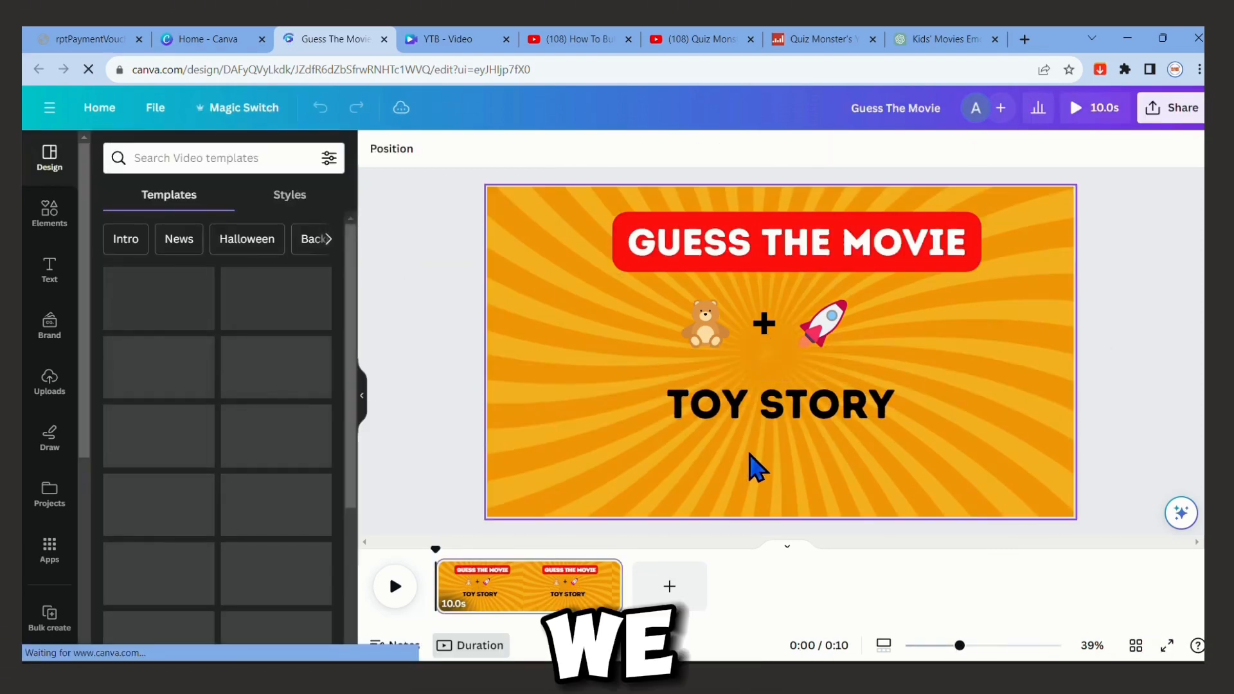
{"action": "left_click", "coordinate": [764, 324]}
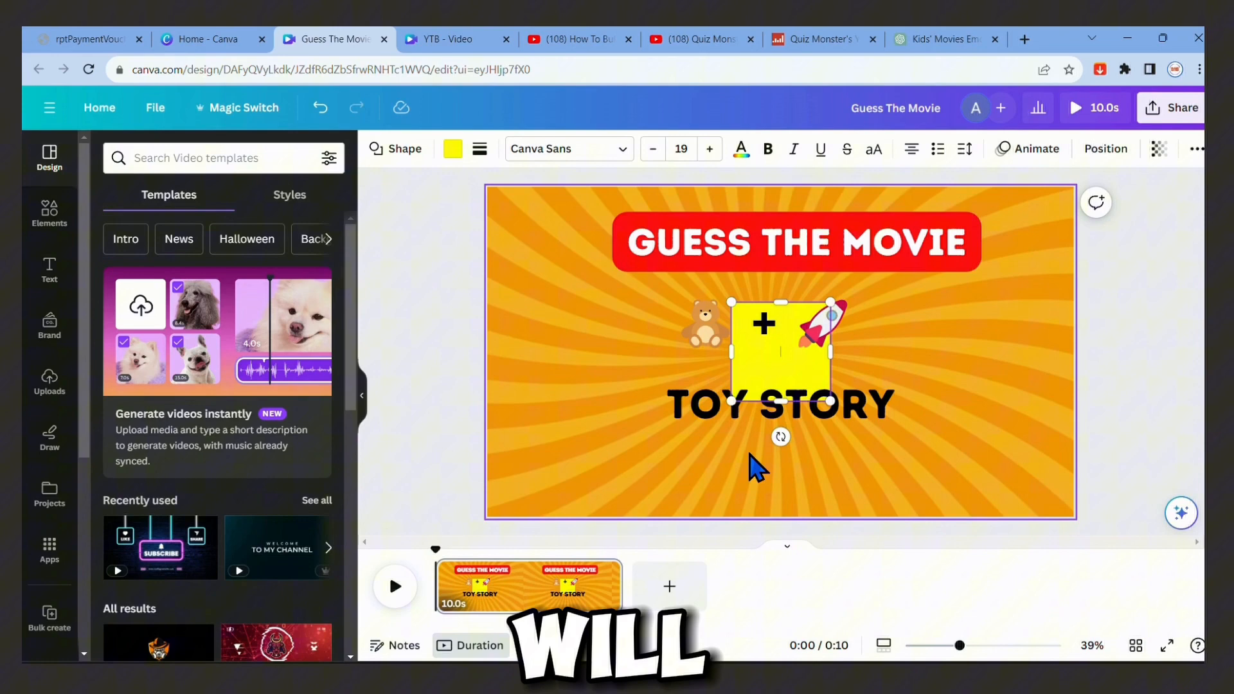
Step: Move the yellow square to the bottom and stretch it into a wide, thin bar
{"action": "left_click_drag", "start_coordinate": [728, 352], "coordinate": [589, 351]}
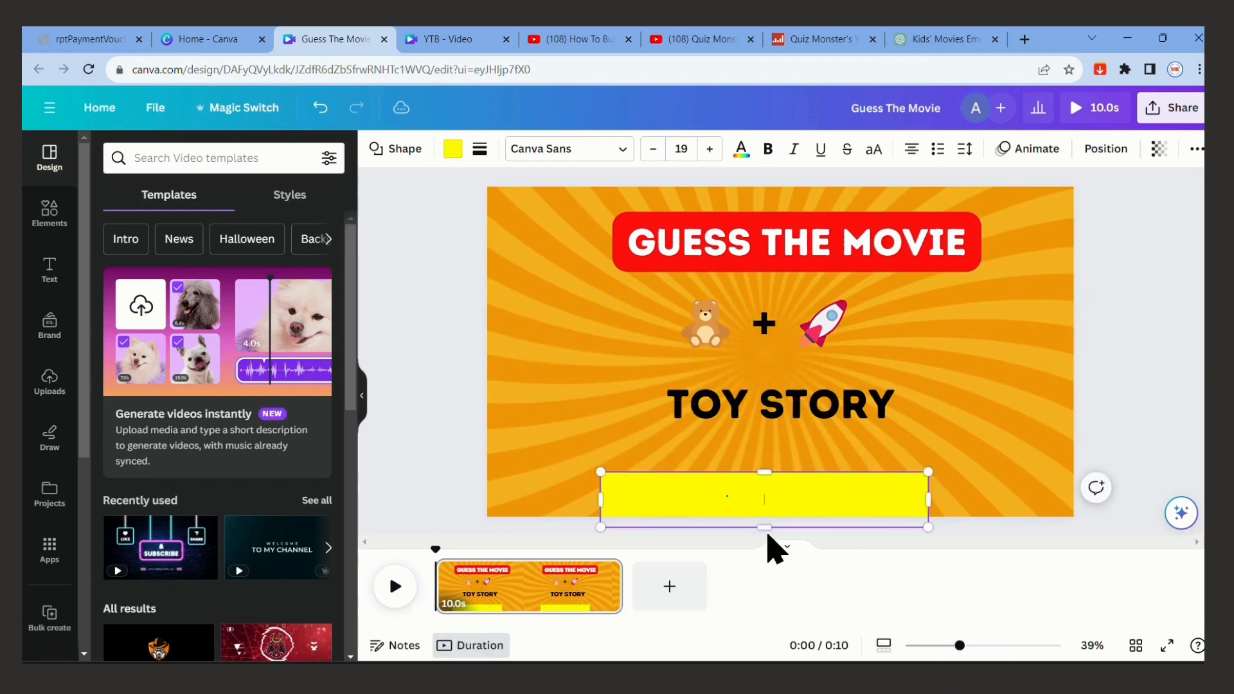
{"action": "left_click_drag", "start_coordinate": [763, 529], "coordinate": [763, 509]}
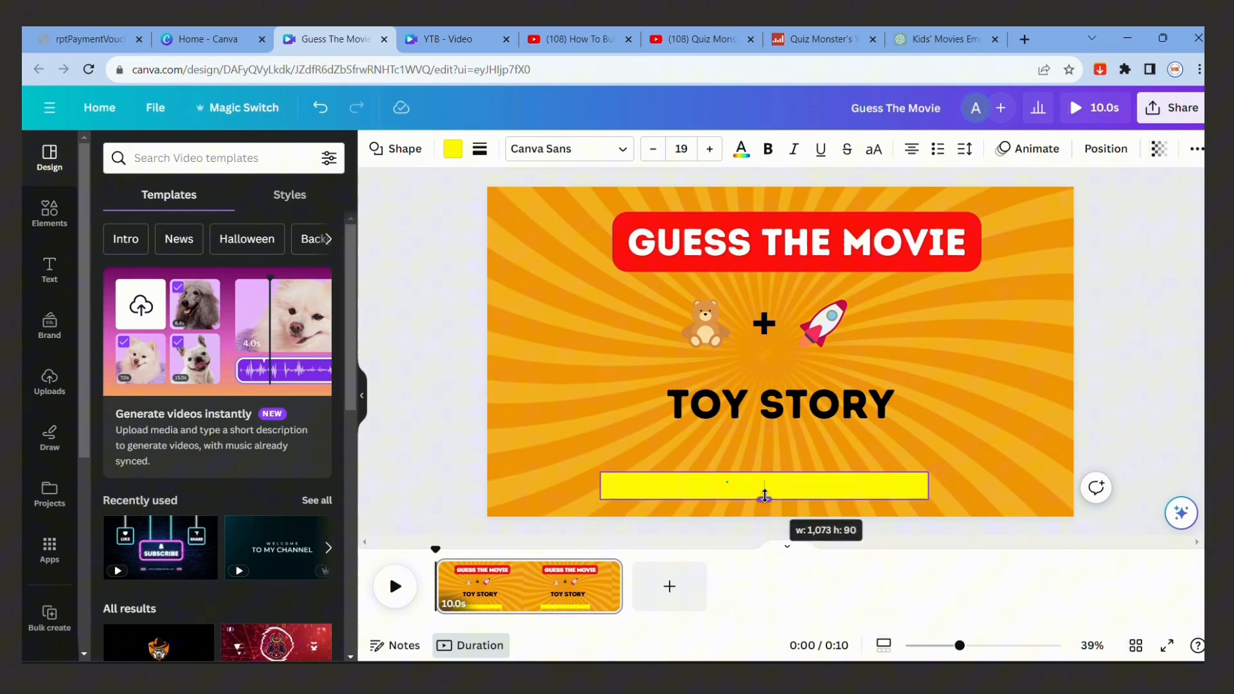
{"action": "left_click", "coordinate": [764, 486]}
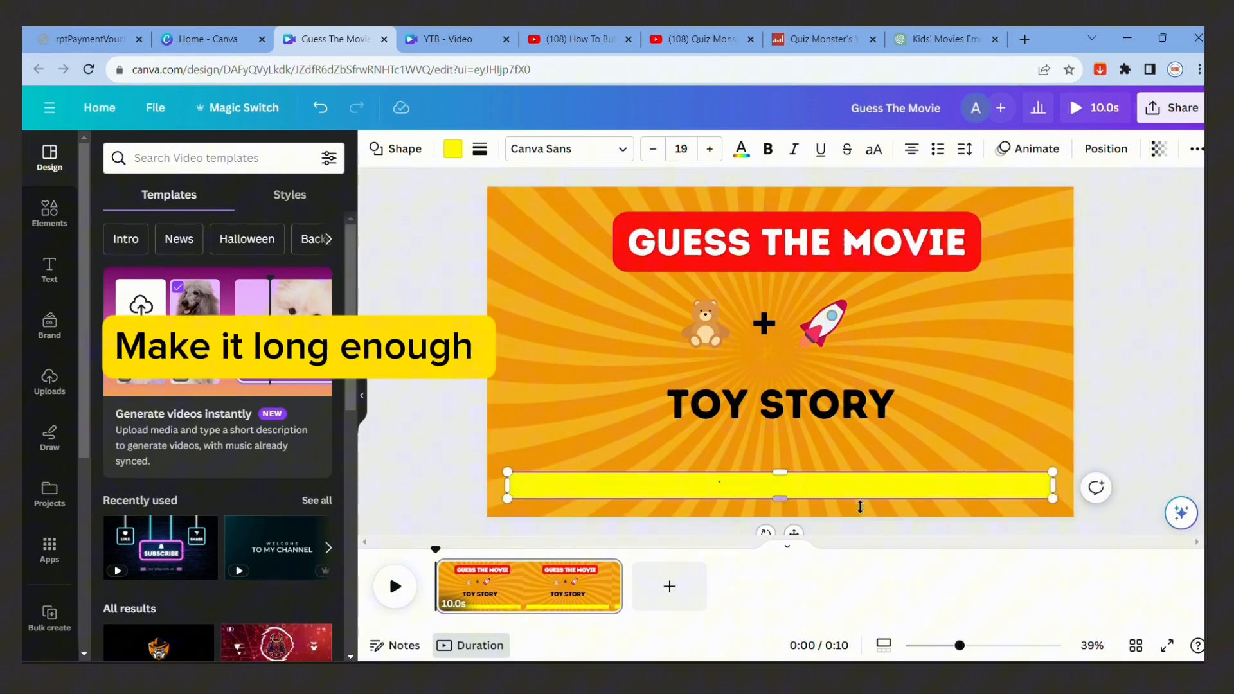
{"action": "left_click_drag", "start_coordinate": [779, 486], "coordinate": [779, 470]}
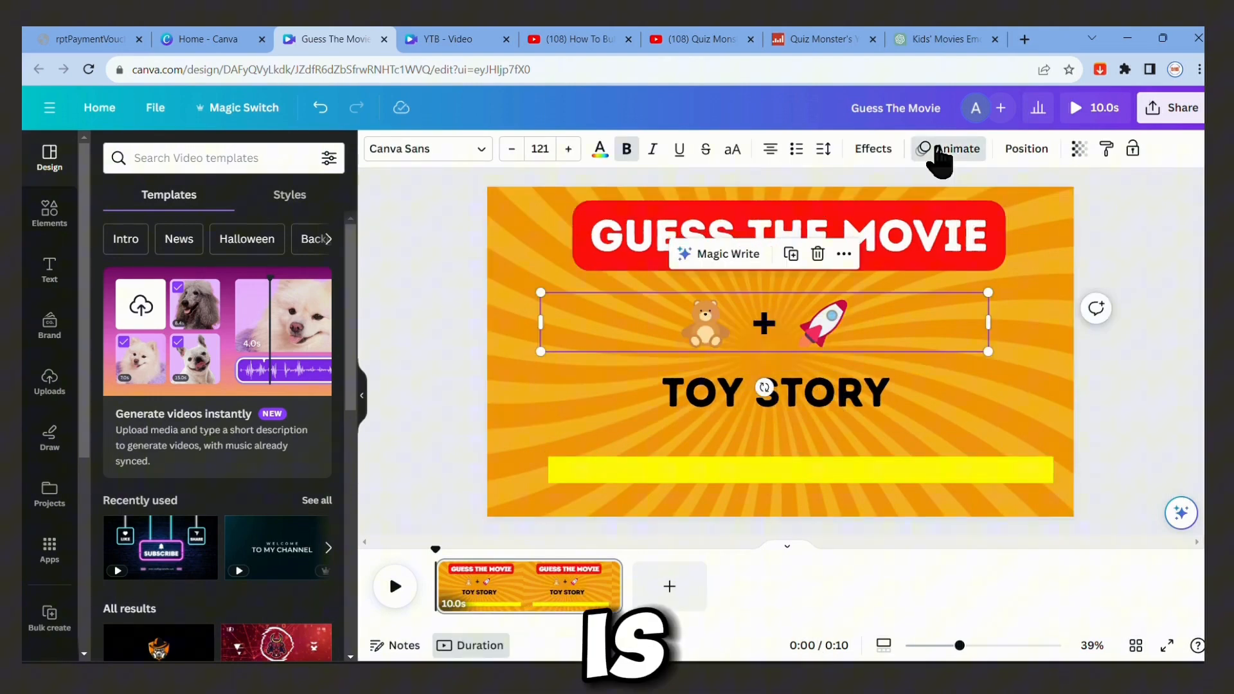
Step: Apply the Wipe element animation to the yellow bar
{"action": "left_click", "coordinate": [948, 149]}
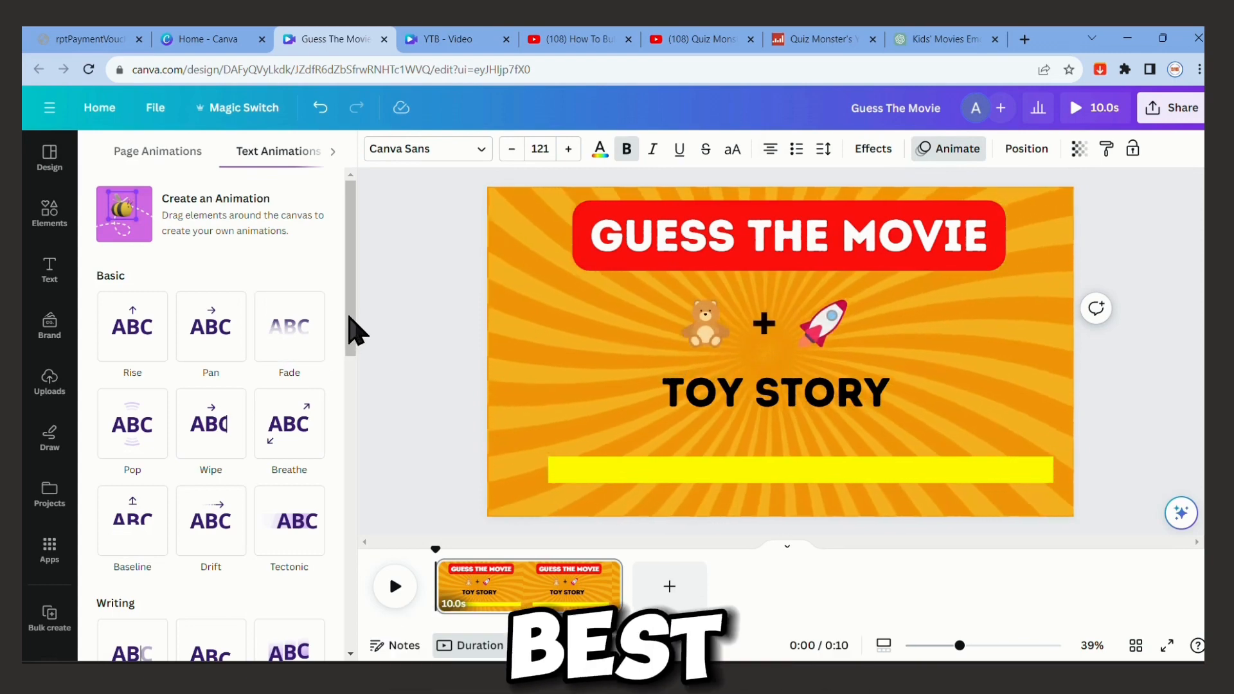
{"action": "left_click", "coordinate": [798, 476]}
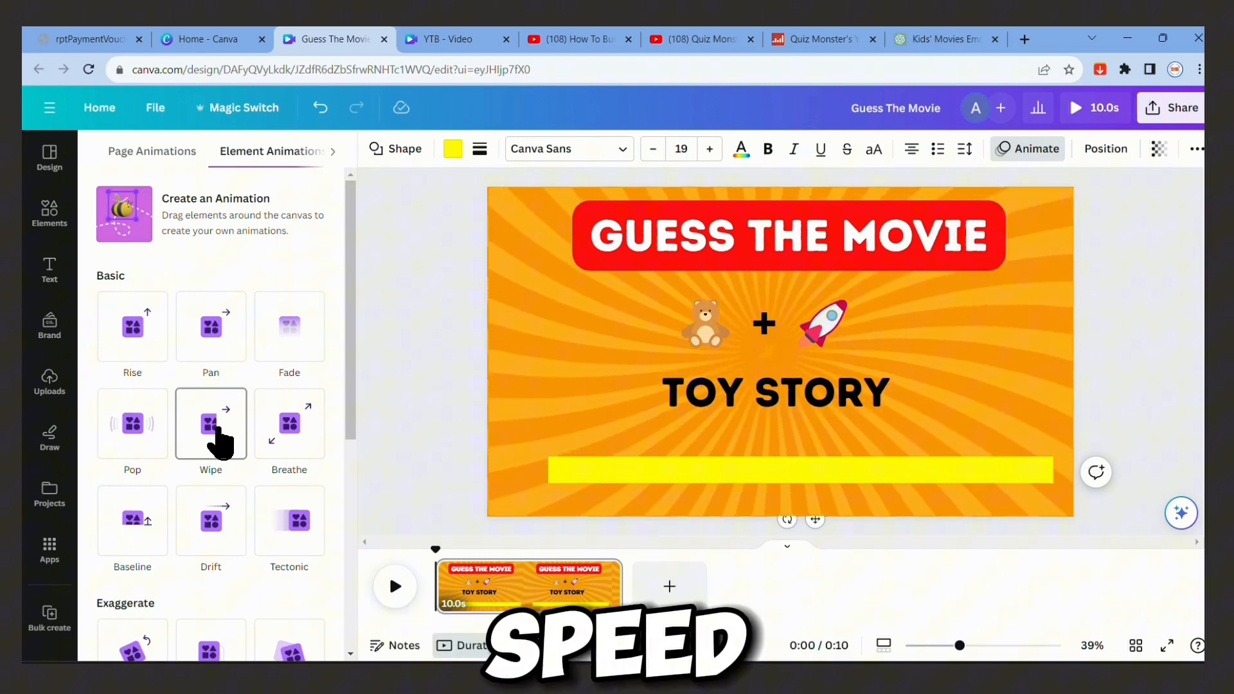
{"action": "left_click", "coordinate": [211, 423]}
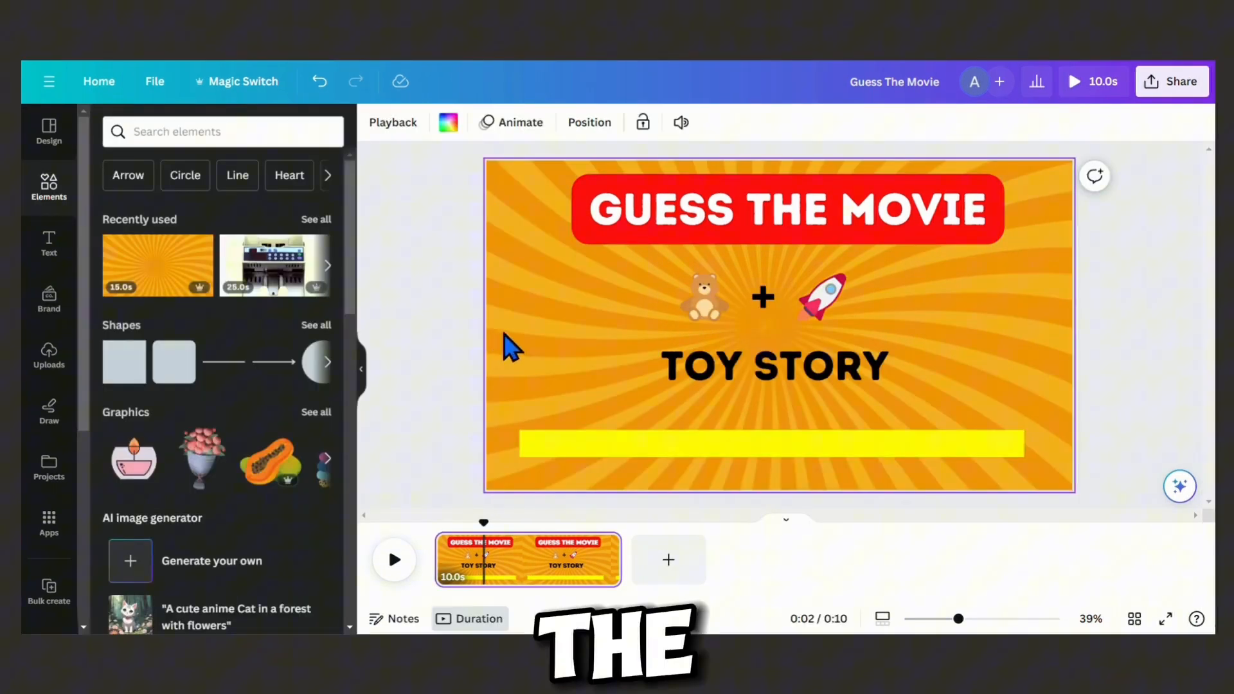
Step: Delay the TOY STORY answer to the clip's final seconds and preview playback
{"action": "left_click", "coordinate": [759, 306]}
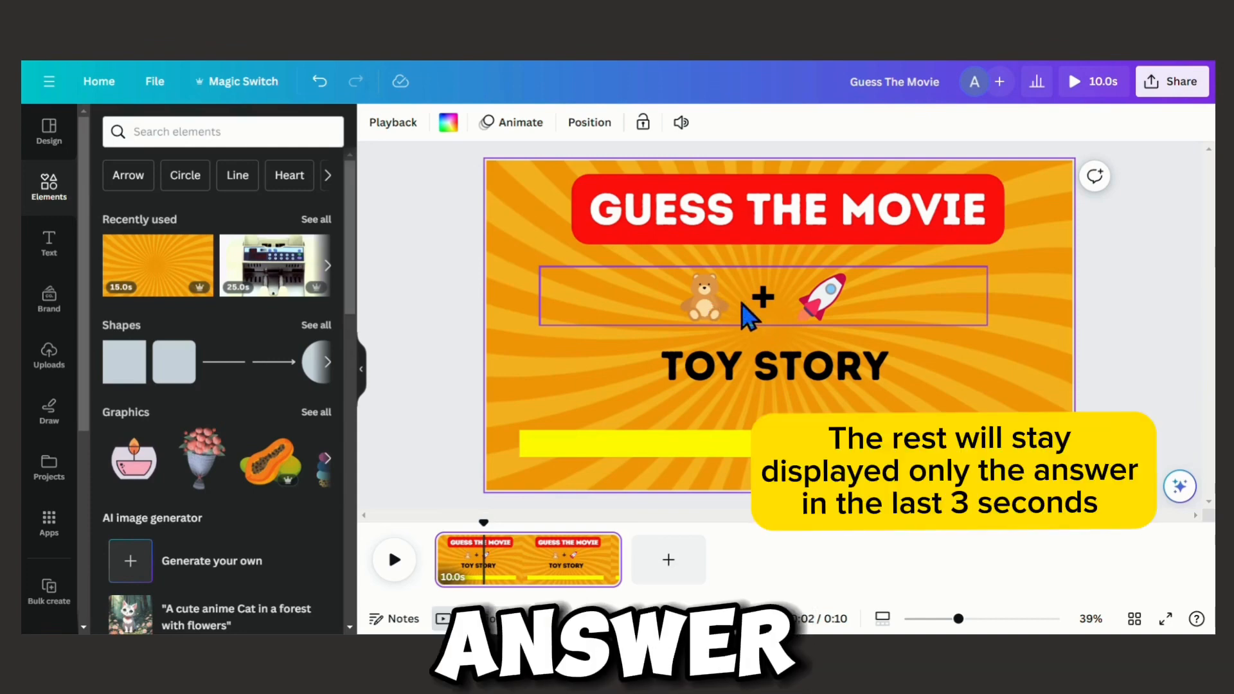
{"action": "left_click", "coordinate": [774, 366]}
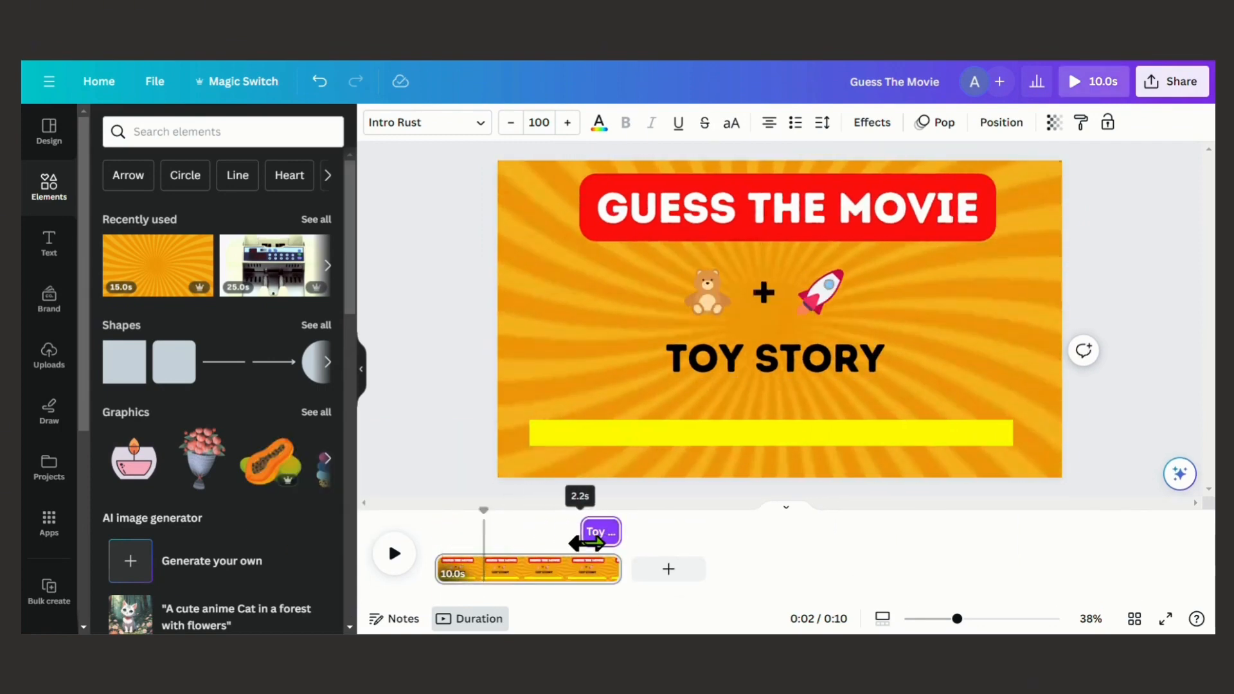
{"action": "left_click", "coordinate": [393, 553]}
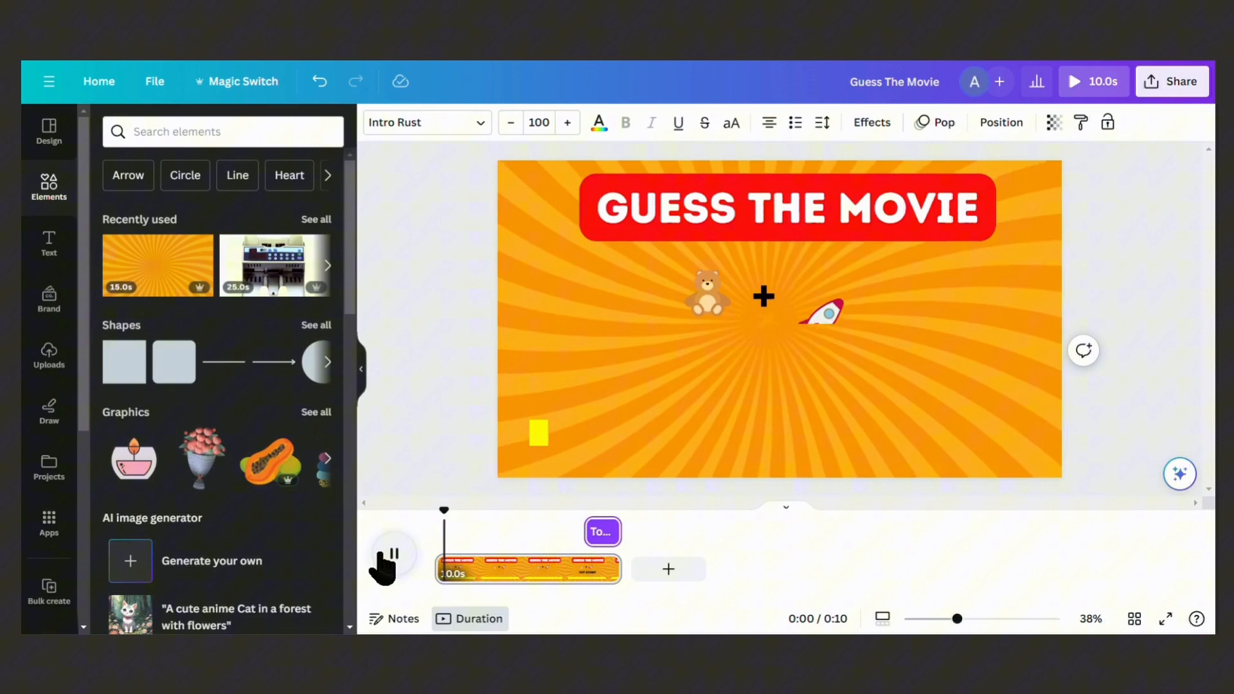
{"action": "left_click", "coordinate": [394, 553]}
{"action": "type", "text": "bulk create"}
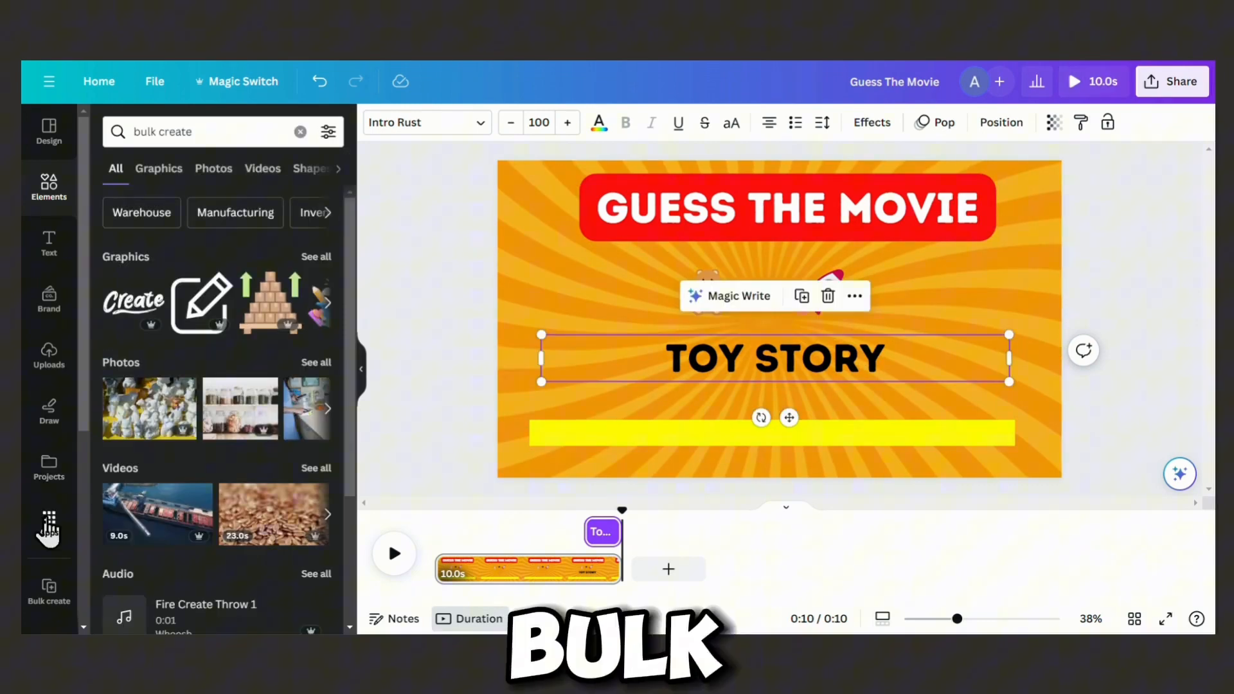
Step: Open the Bulk create app and manually enter the movie title and emoji table
{"action": "left_click", "coordinate": [49, 524]}
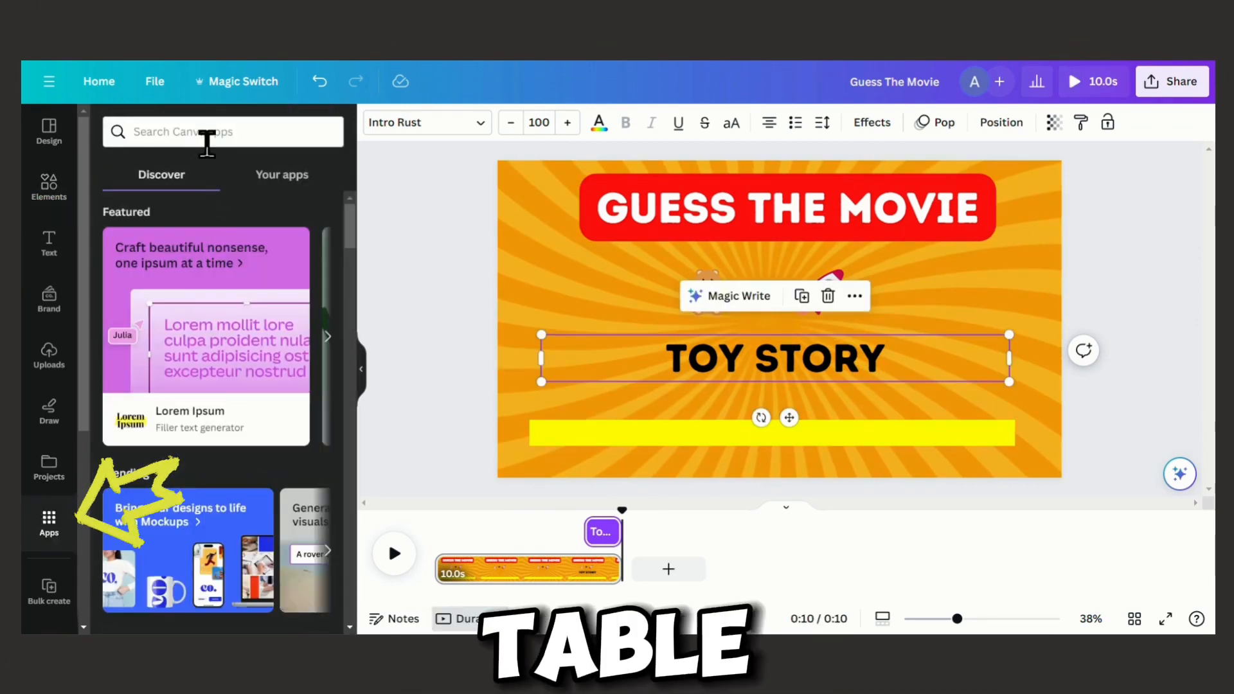
{"action": "type", "text": "bulk create"}
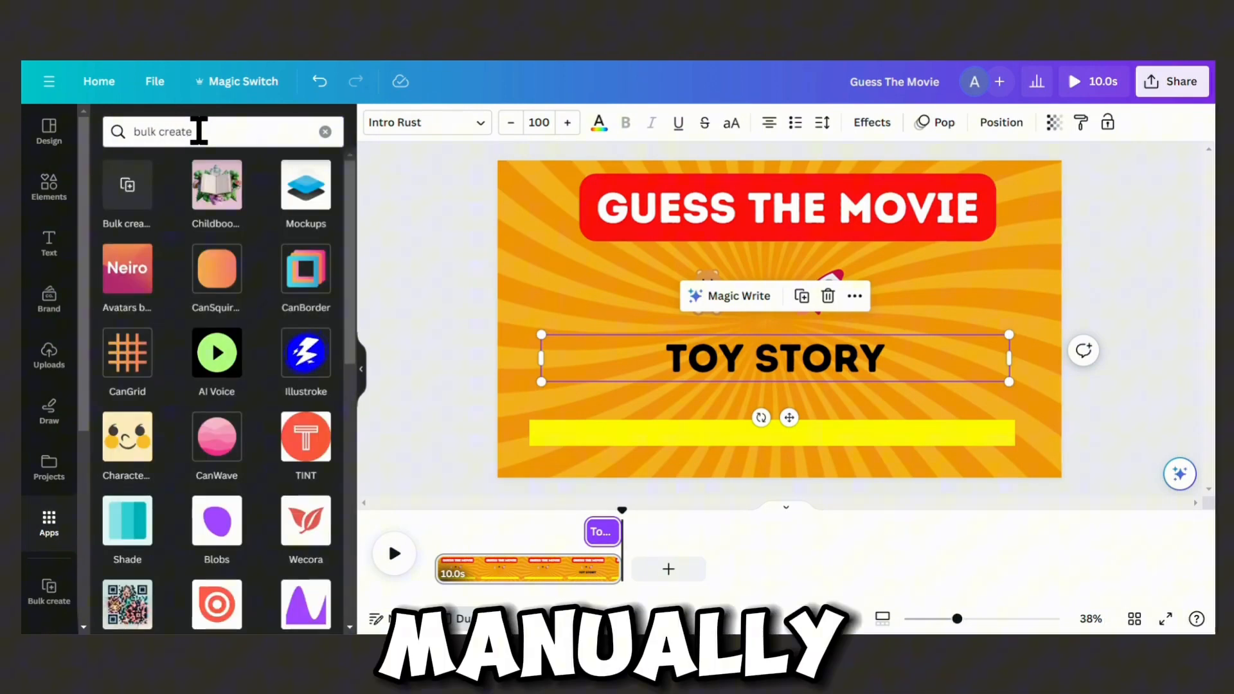
{"action": "left_click", "coordinate": [126, 185]}
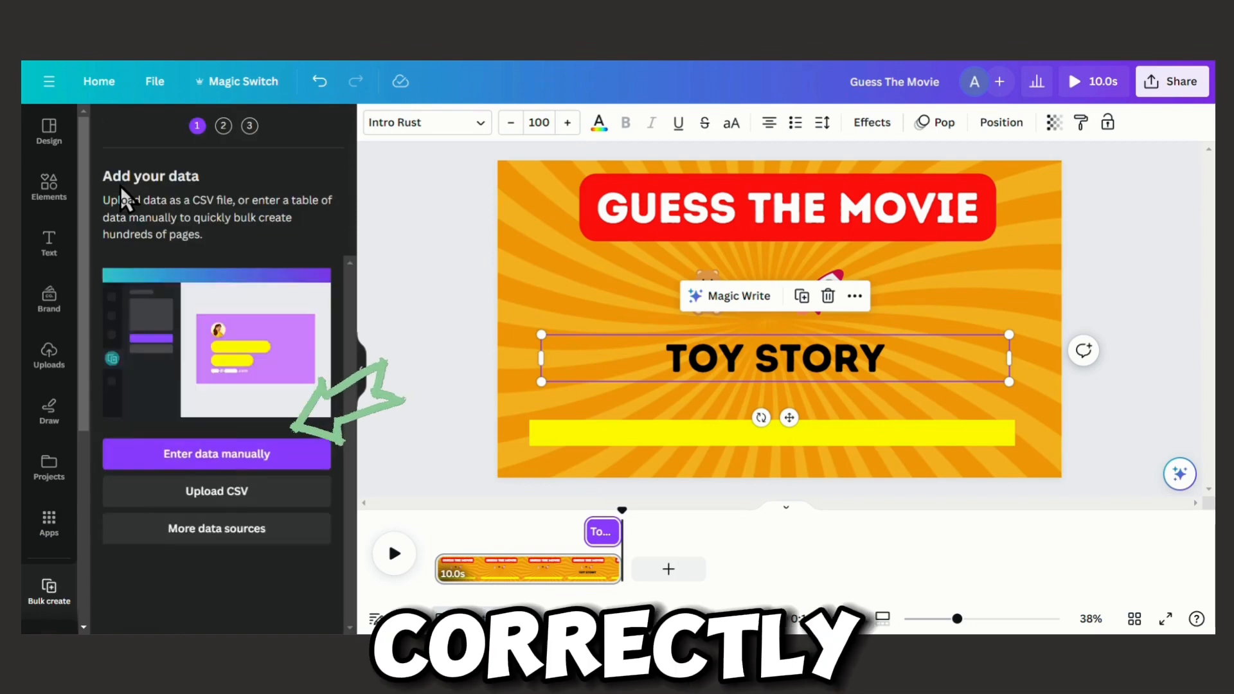
{"action": "left_click", "coordinate": [217, 454]}
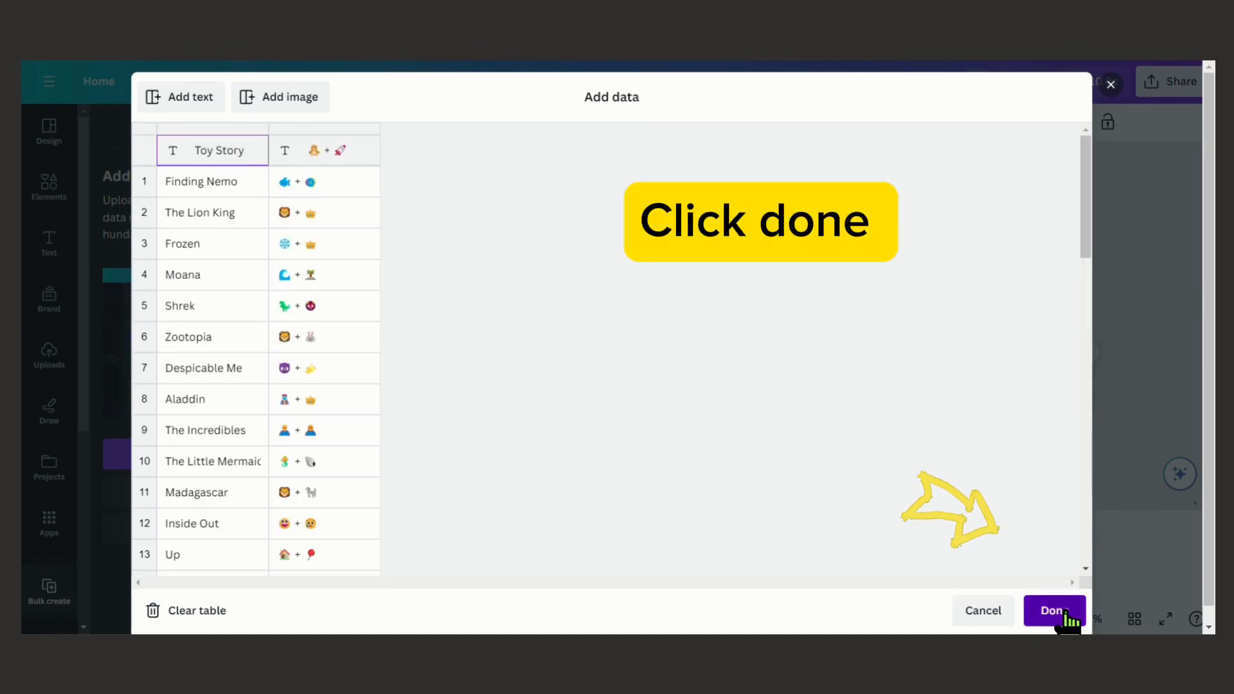
{"action": "left_click", "coordinate": [1054, 610]}
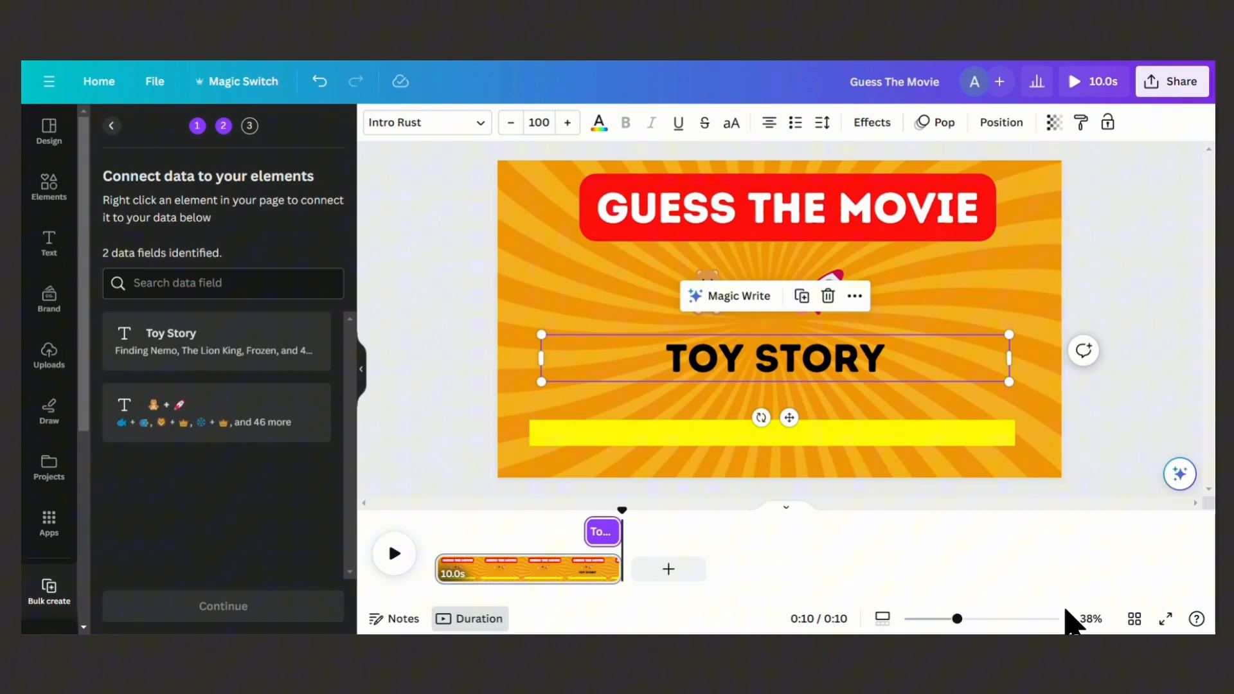
{"action": "mouse_move", "coordinate": [376, 376]}
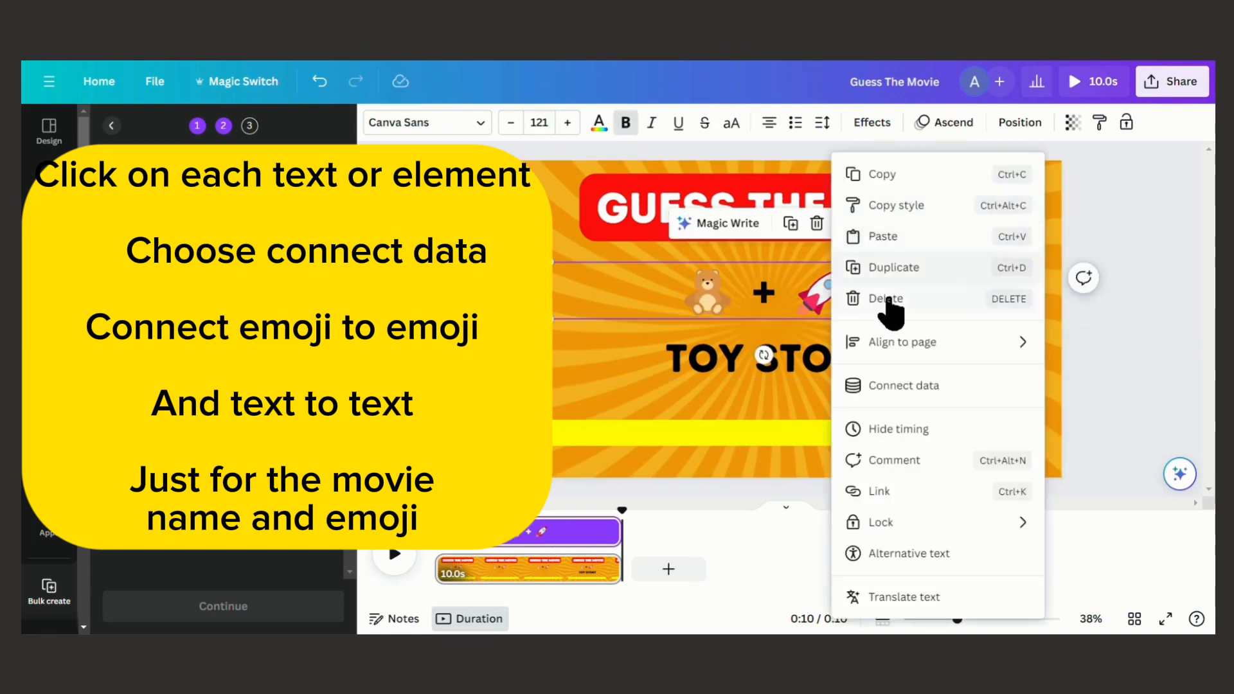
Step: Connect the emoji clue to the emoji field and TOY STORY to the title field
{"action": "left_click", "coordinate": [903, 385]}
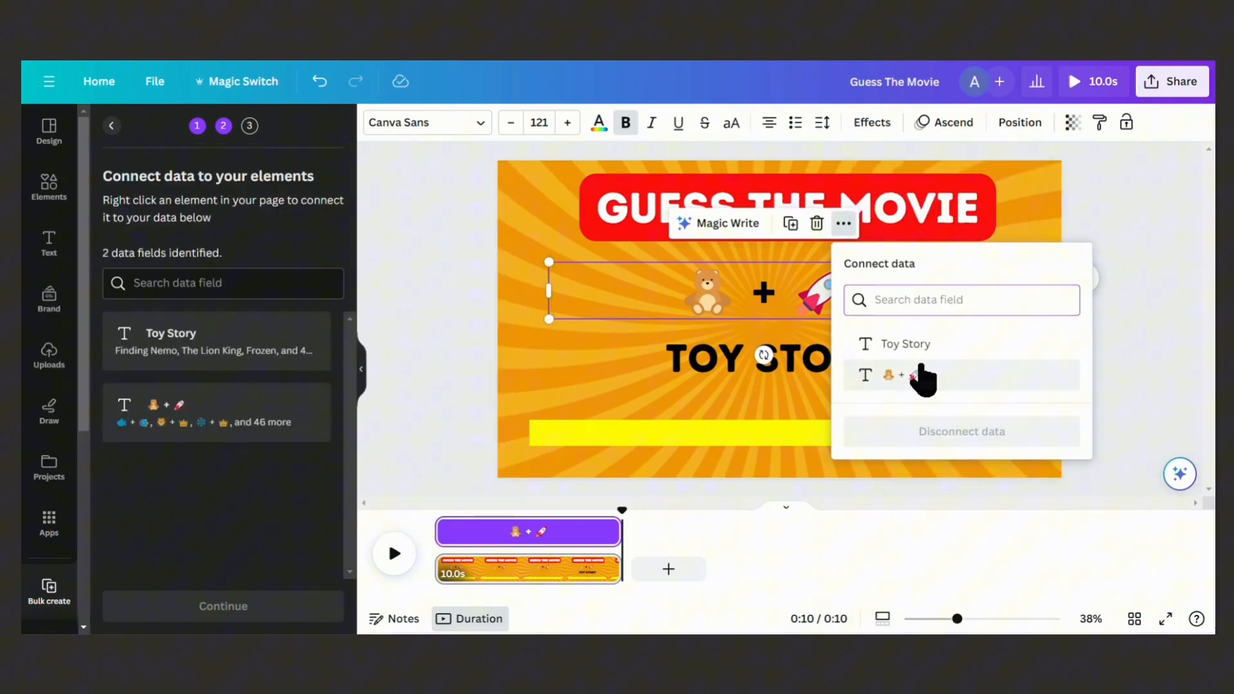
{"action": "left_click", "coordinate": [921, 376]}
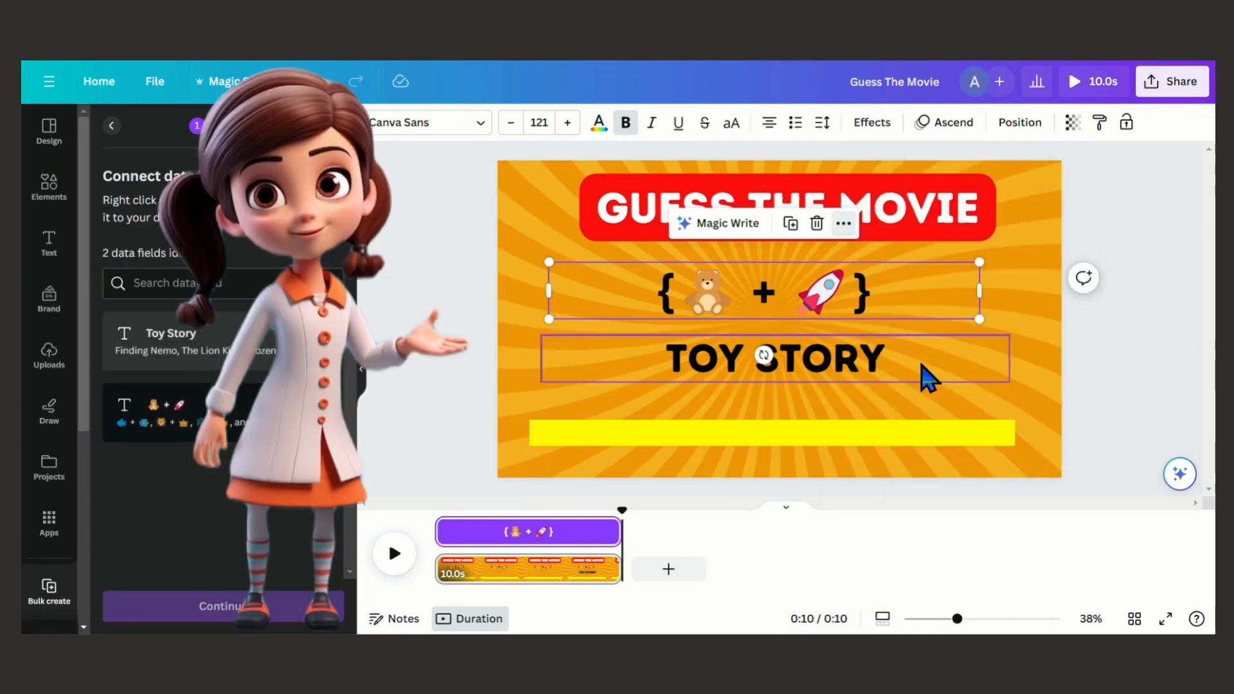
{"action": "mouse_move", "coordinate": [877, 369]}
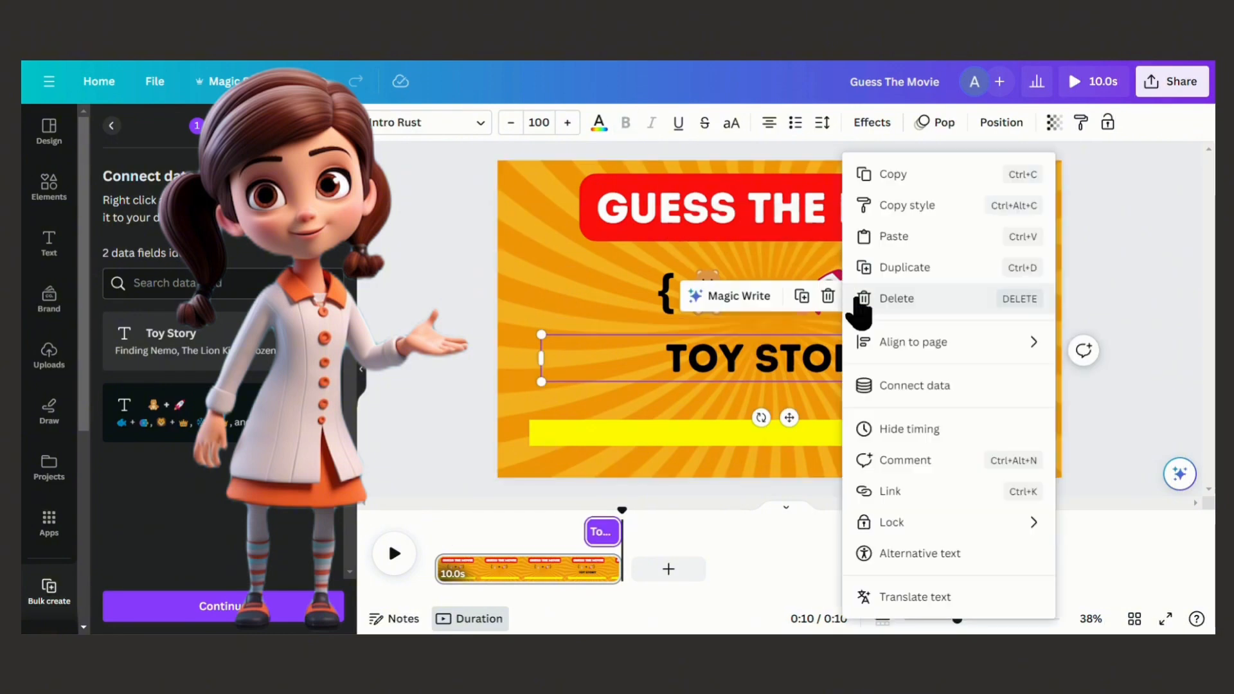
{"action": "left_click", "coordinate": [914, 385]}
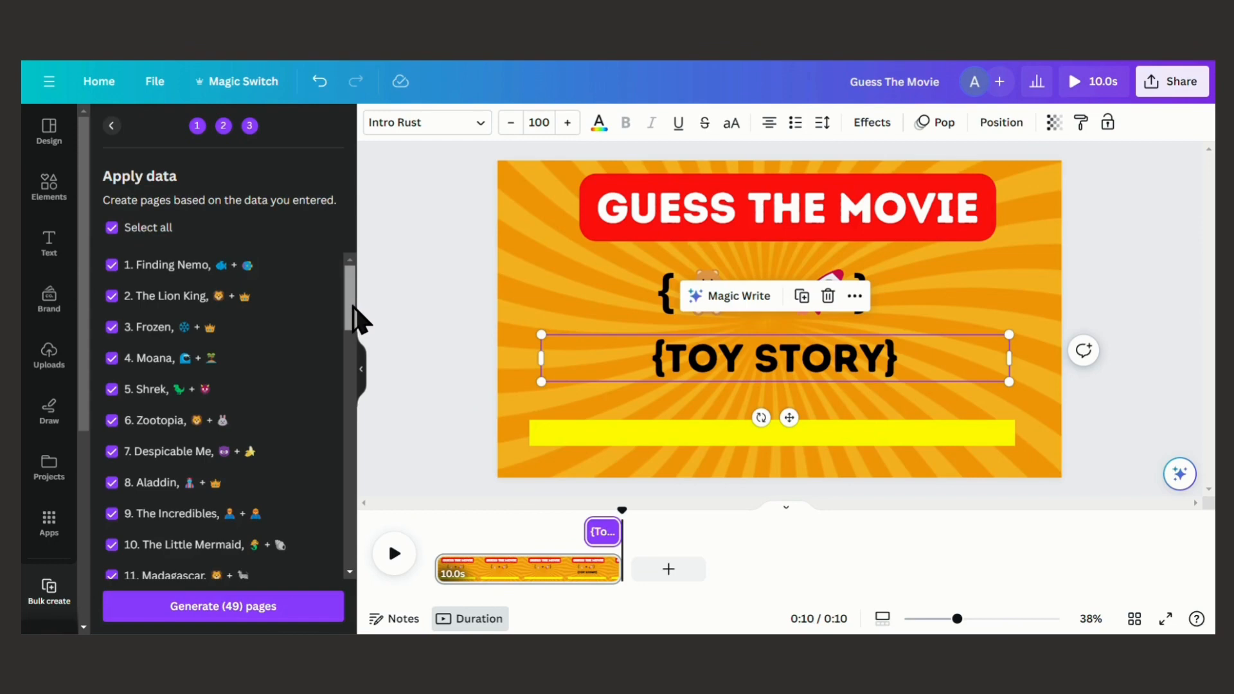
Step: Keep all rows selected and generate the 49 quiz pages
{"action": "scroll", "scroll_direction": "down", "scroll_amount": 3}
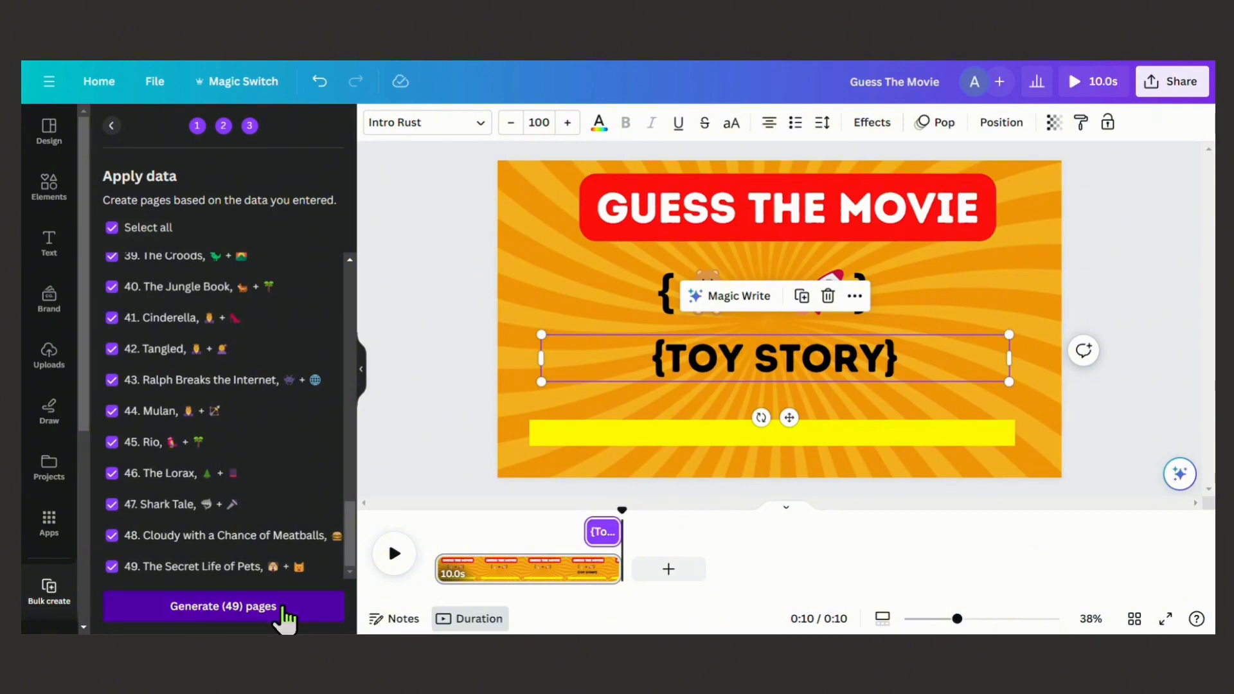
{"action": "left_click", "coordinate": [223, 607]}
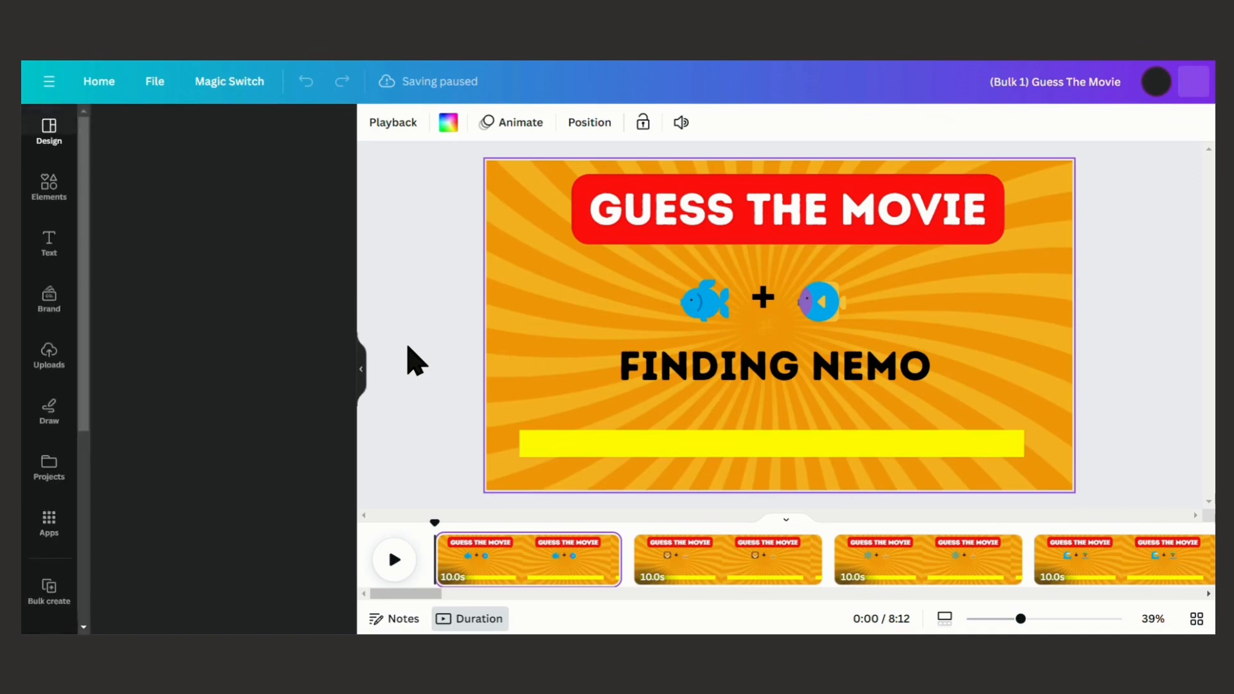
{"action": "left_click", "coordinate": [49, 129]}
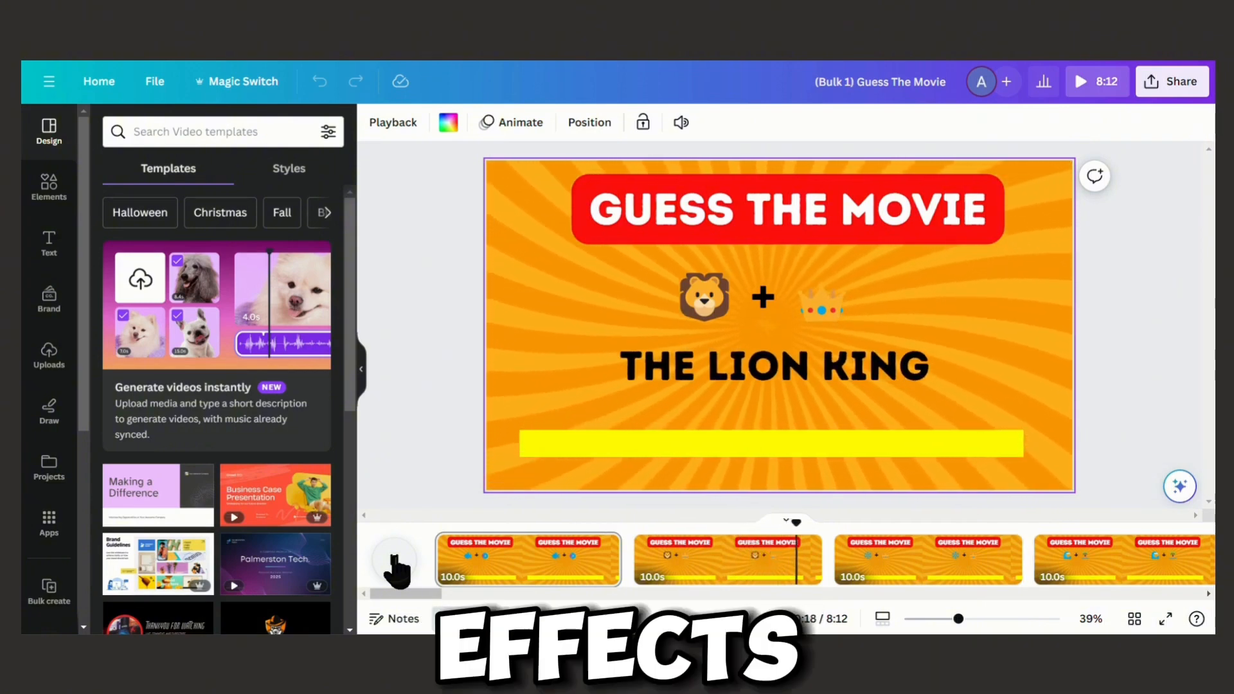
{"action": "left_click", "coordinate": [727, 559]}
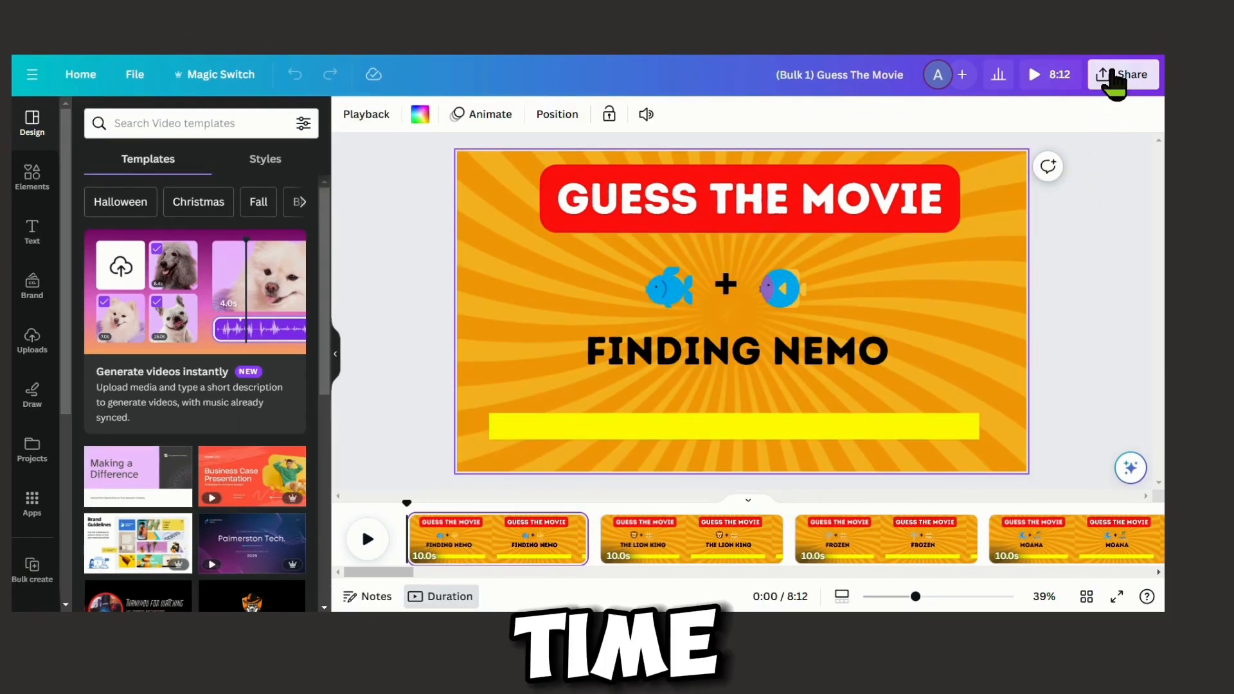
Step: Bring up the quiz video's download settings: MP4 Video, 1080p, all 49 pages
{"action": "left_click", "coordinate": [1122, 74]}
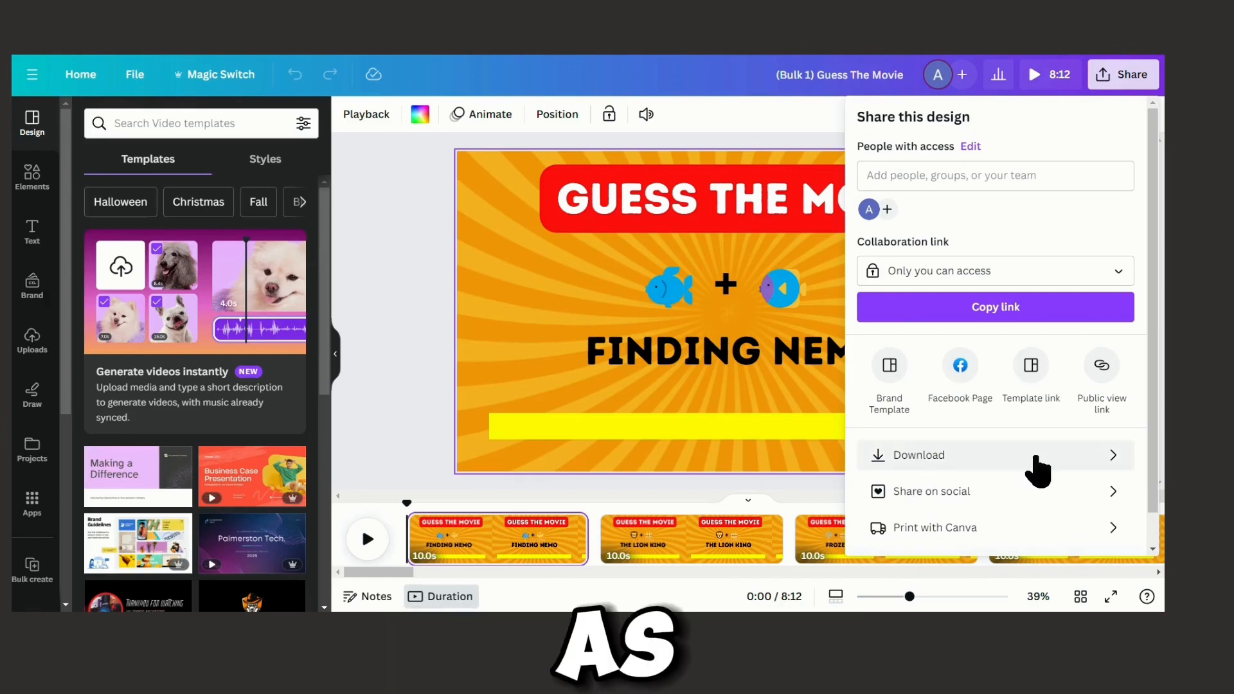
{"action": "left_click", "coordinate": [919, 455]}
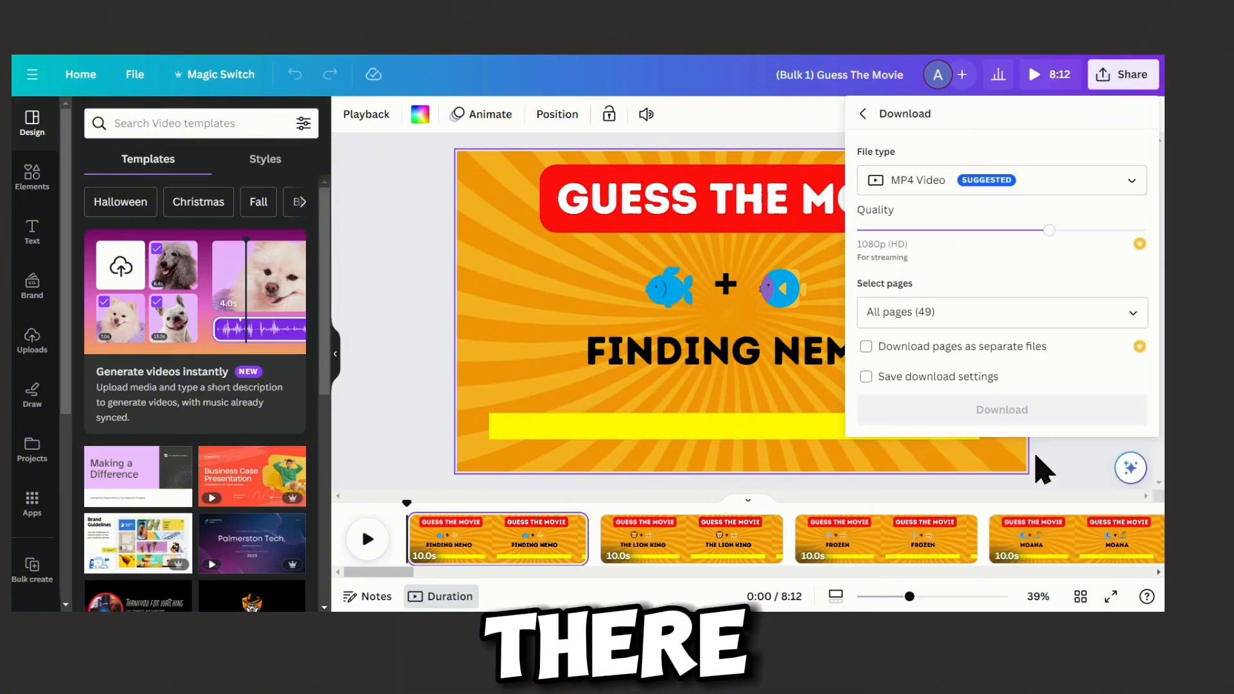
{"action": "mouse_move", "coordinate": [1046, 409]}
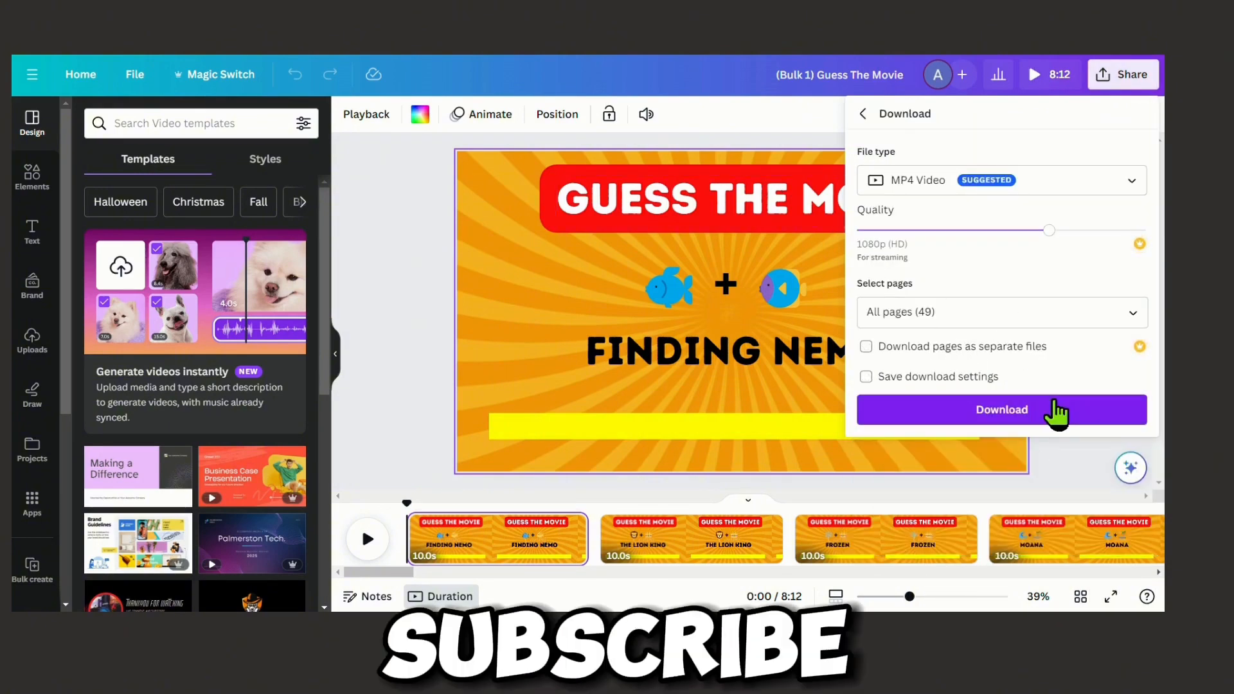